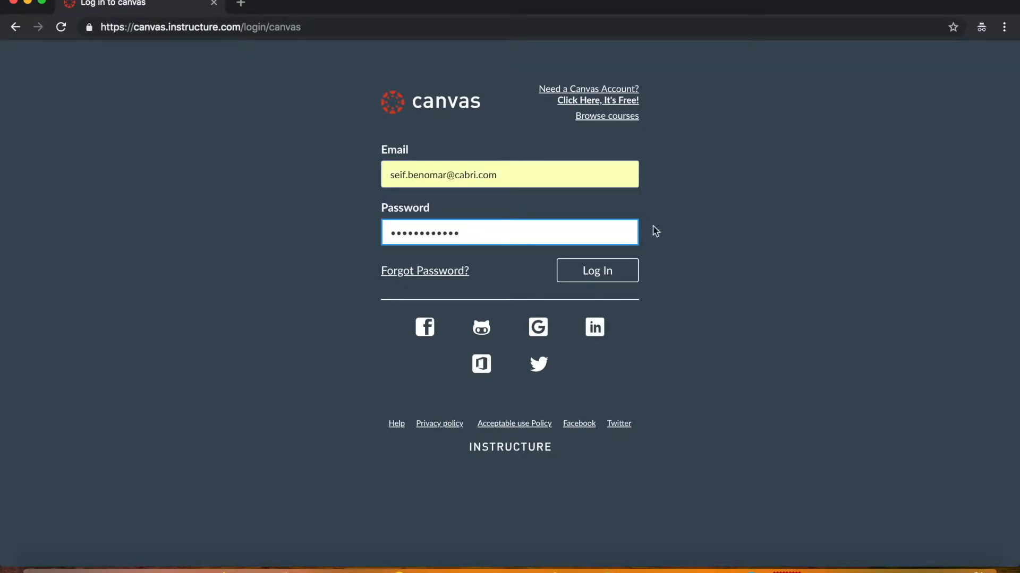
# Sign in to Canvas and open the Demo Cabri Express course from the Dashboard
pyautogui.click(595, 270)
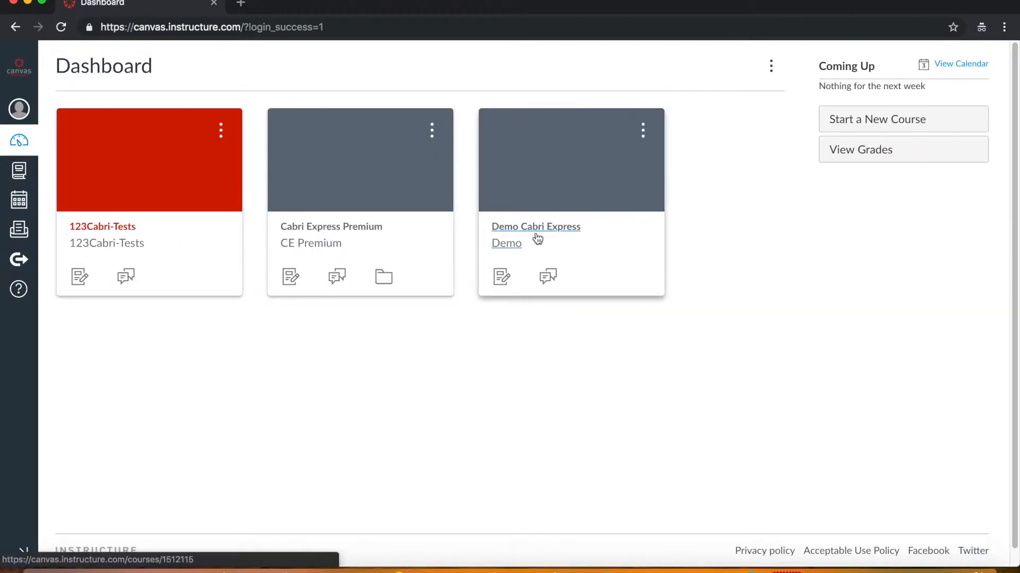
pyautogui.click(535, 226)
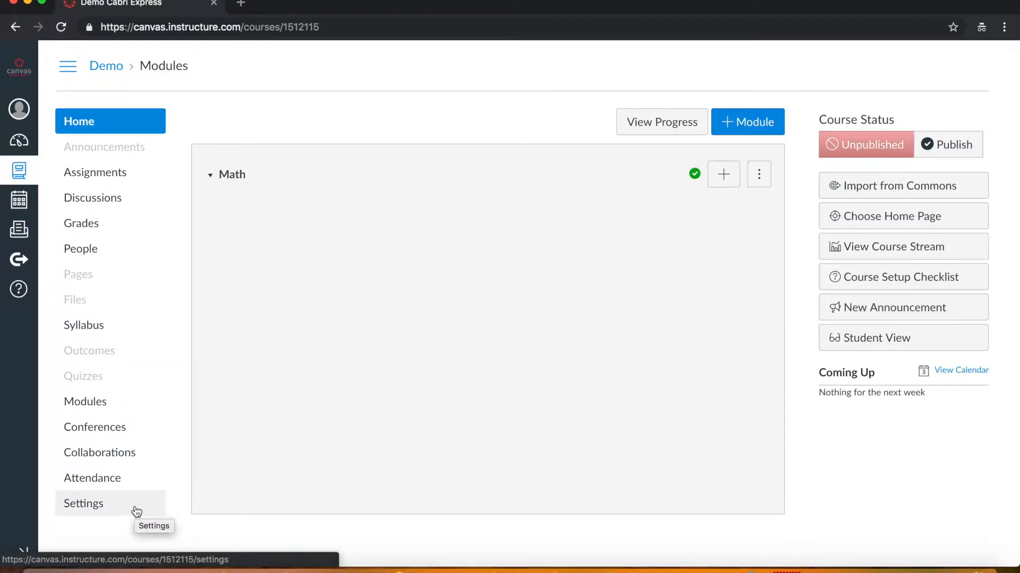
# Filter the course's external apps for Cabri Express and view the Cabri Express Math key and secret
pyautogui.click(83, 504)
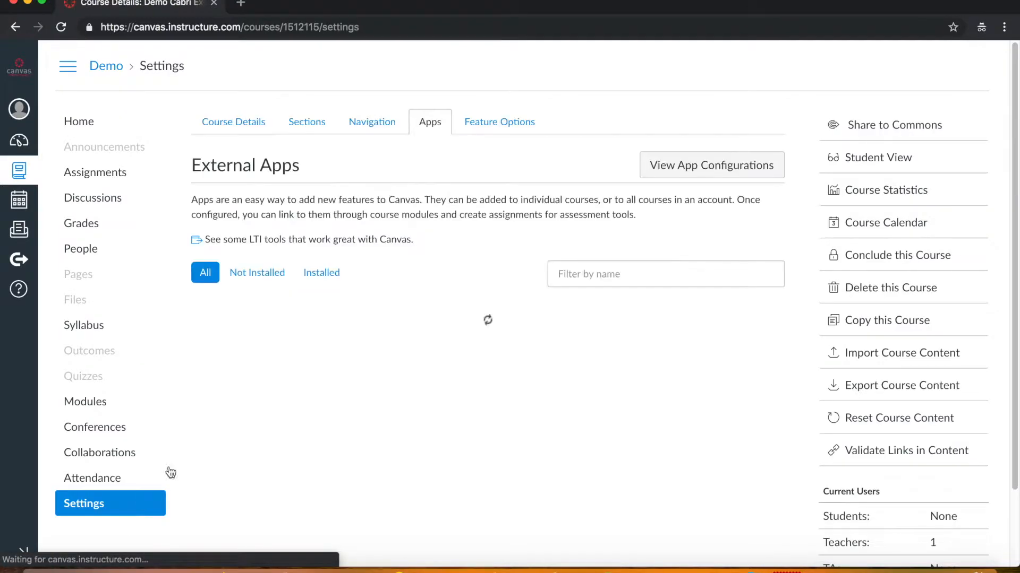
pyautogui.click(664, 274)
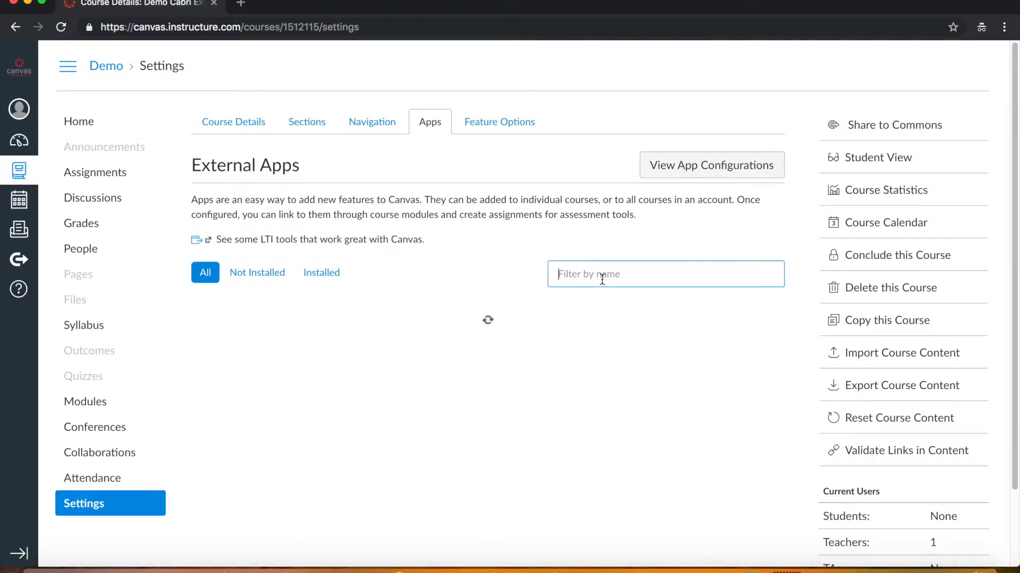
pyautogui.moveTo(233, 122)
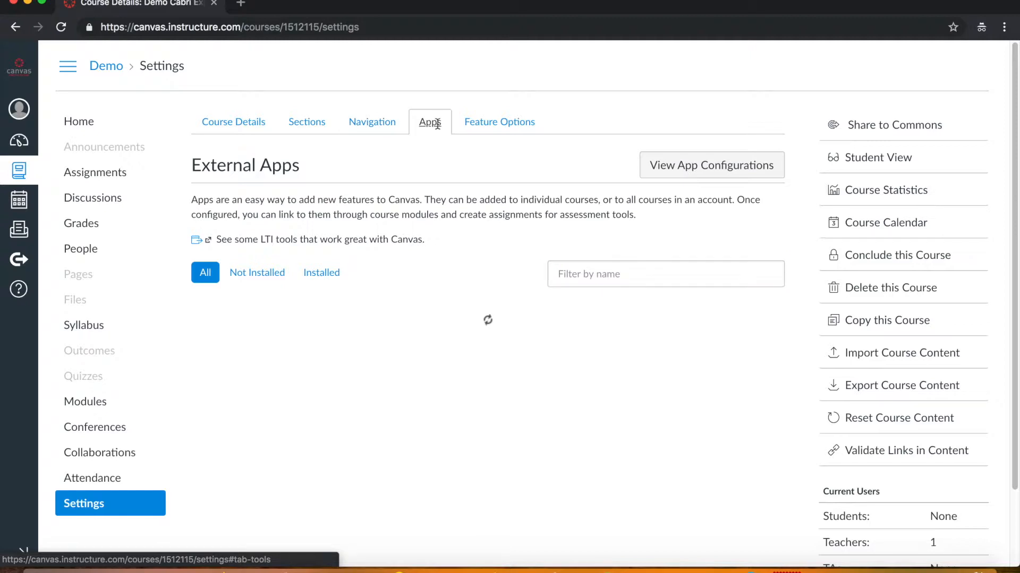
pyautogui.write('Cabri Express')
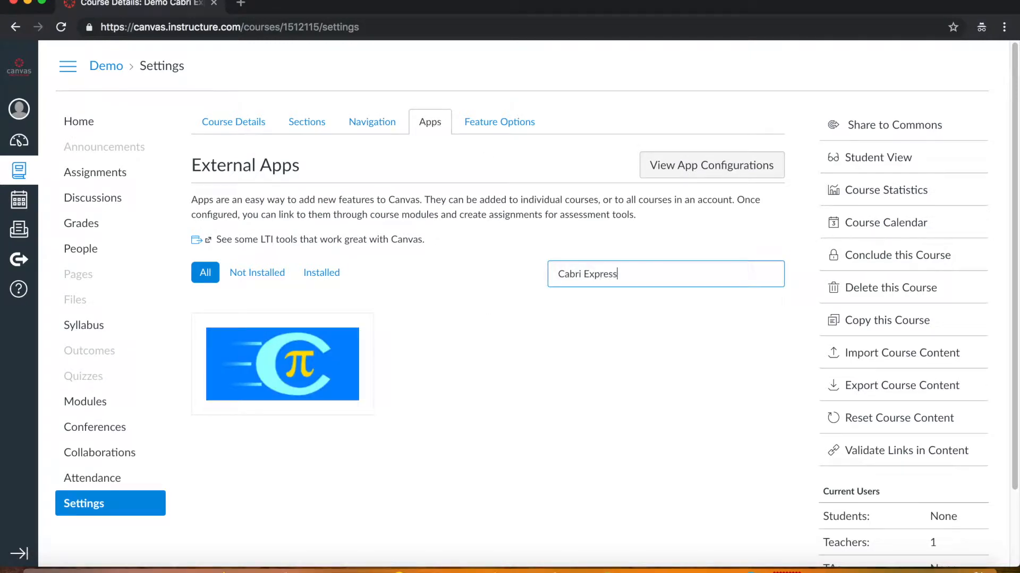
pyautogui.moveTo(329, 365)
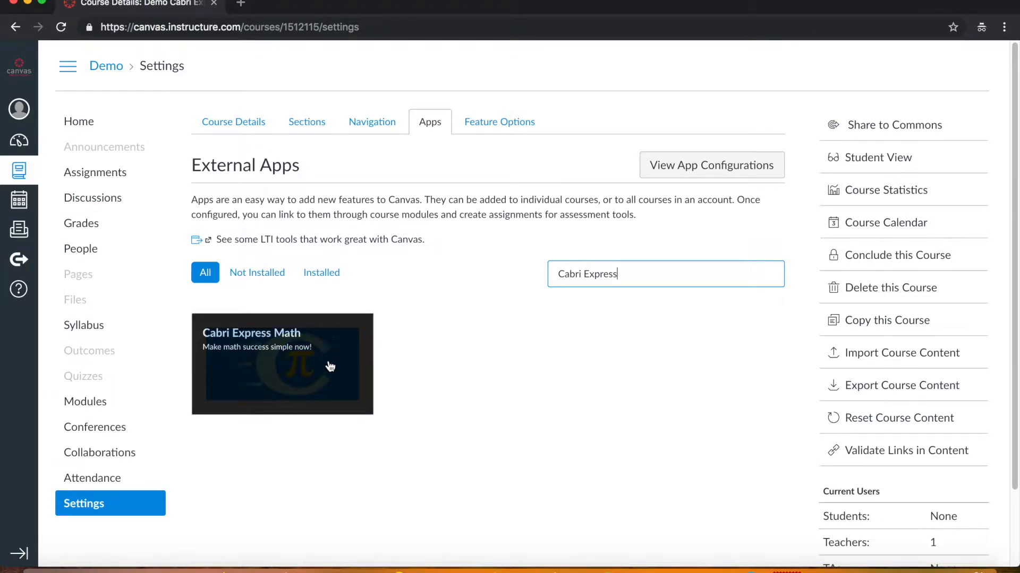
pyautogui.click(282, 365)
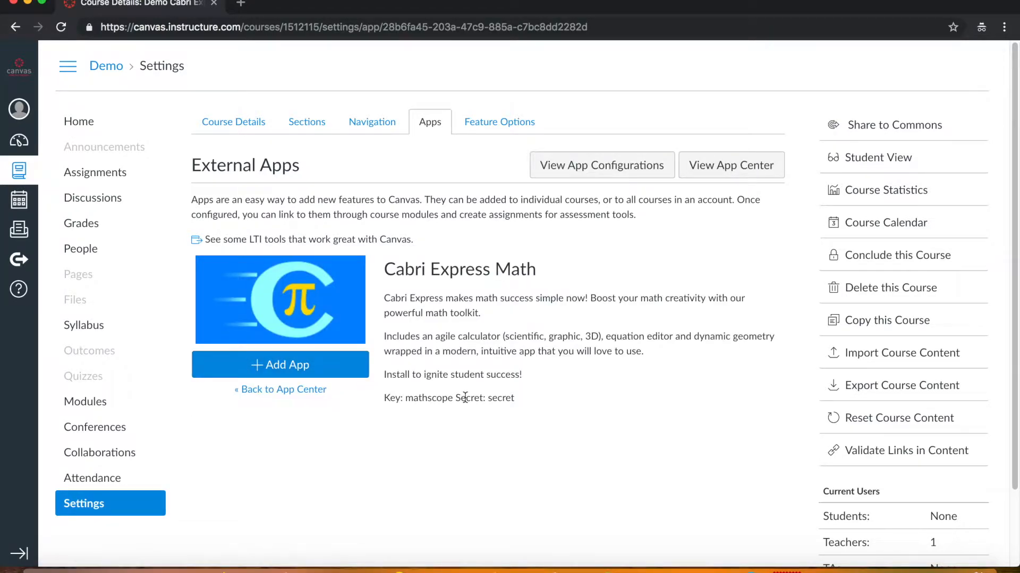
pyautogui.tripleClick(448, 397)
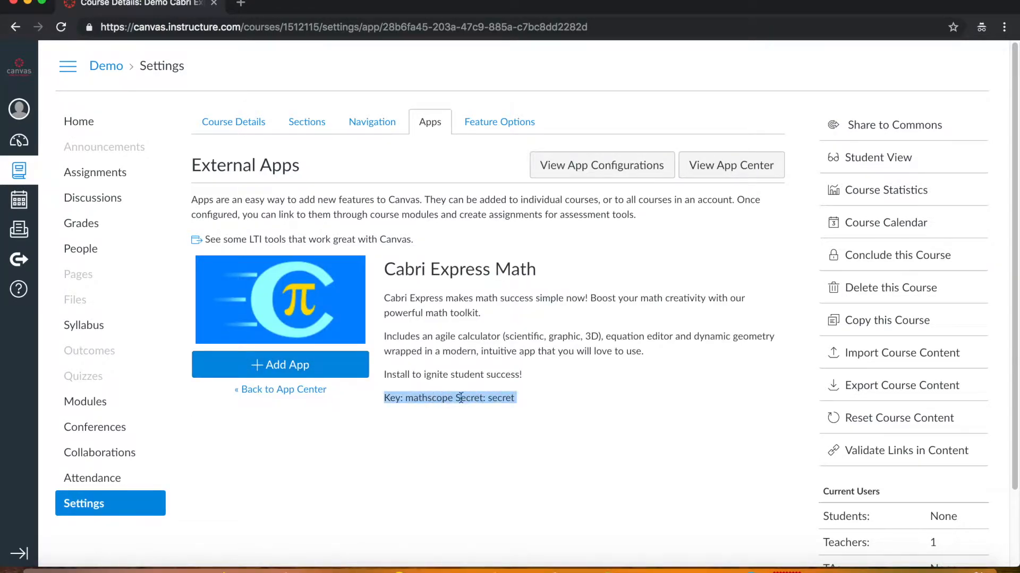
pyautogui.click(280, 365)
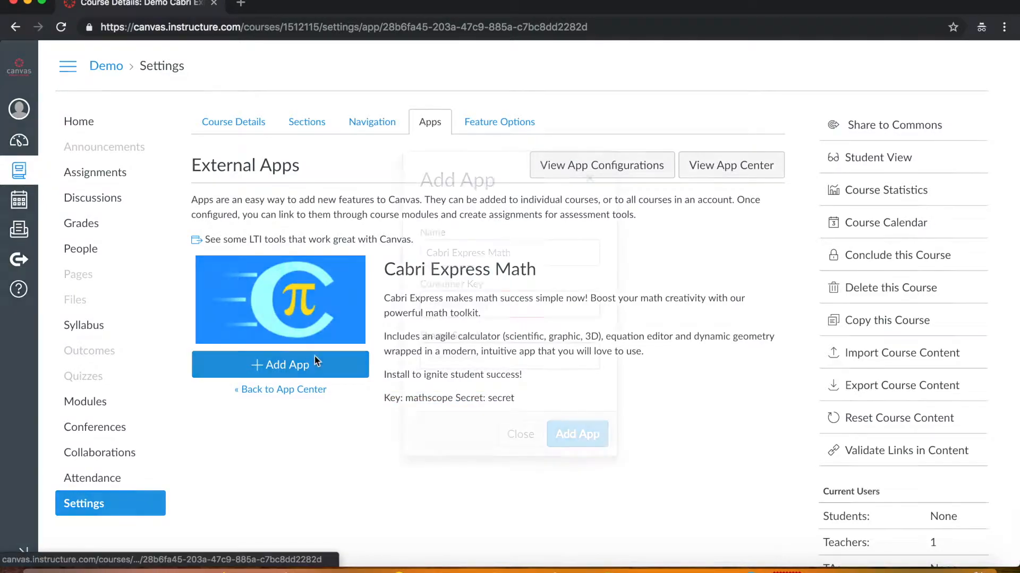
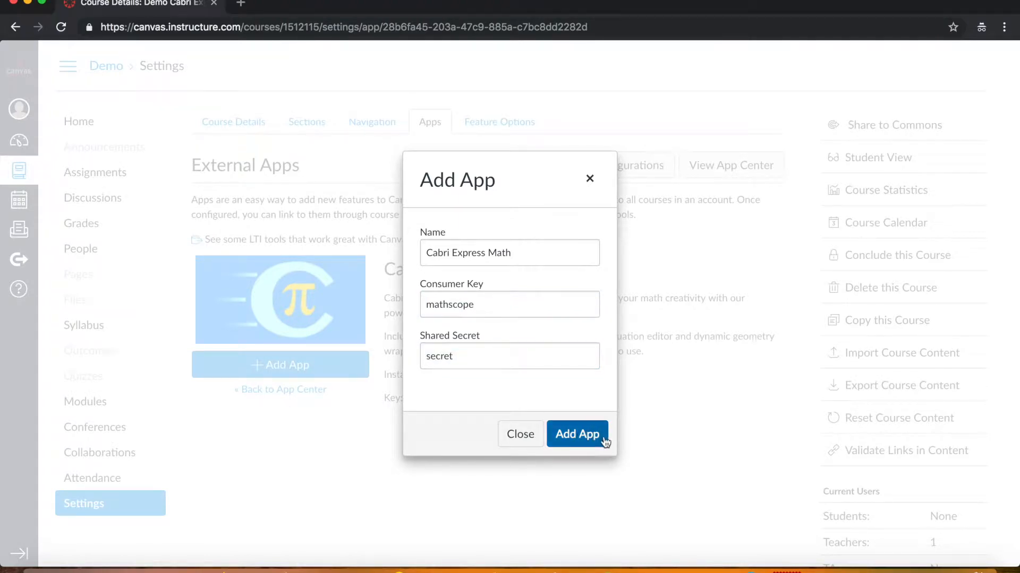
pyautogui.click(576, 434)
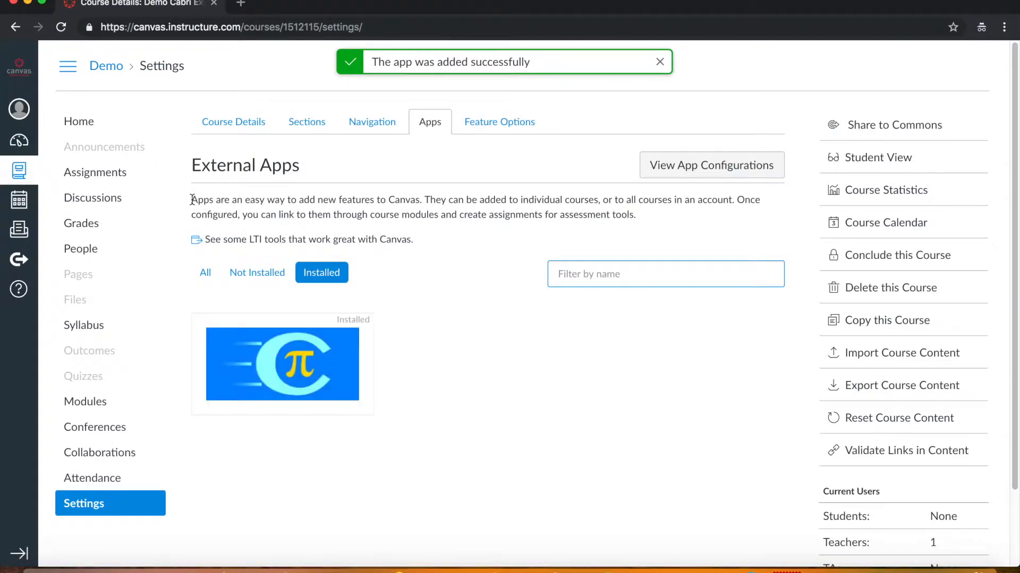
pyautogui.click(78, 121)
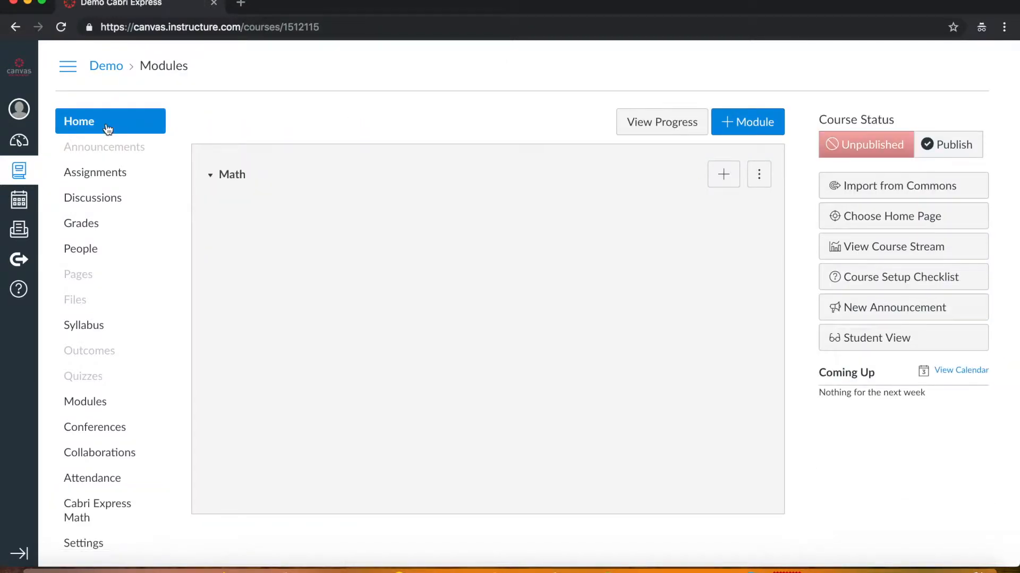
pyautogui.moveTo(121, 522)
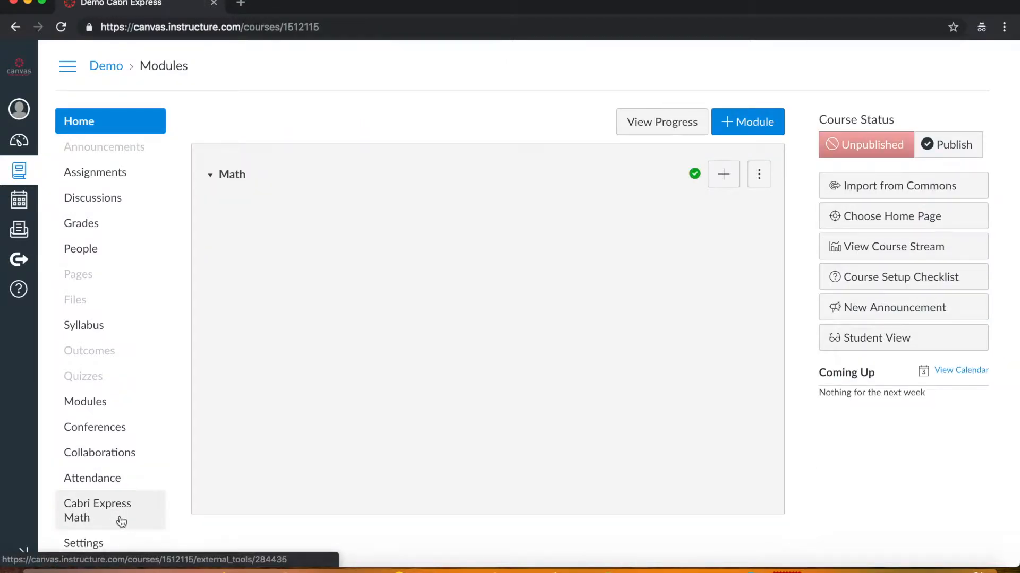
# Open Cabri Express Math and caption the blank figure 'Construct an equilateral triangle'
pyautogui.click(98, 510)
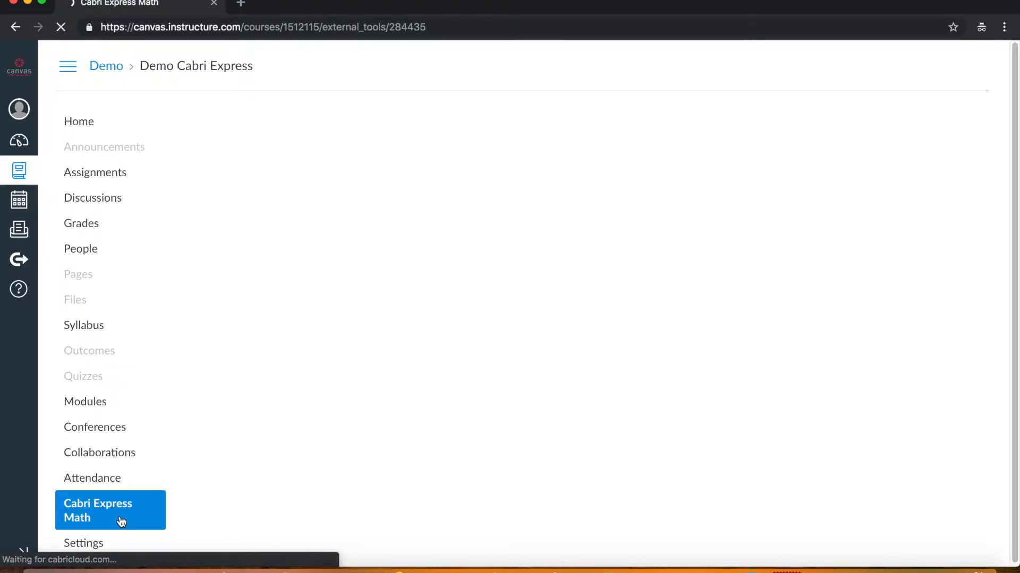
pyautogui.click(110, 510)
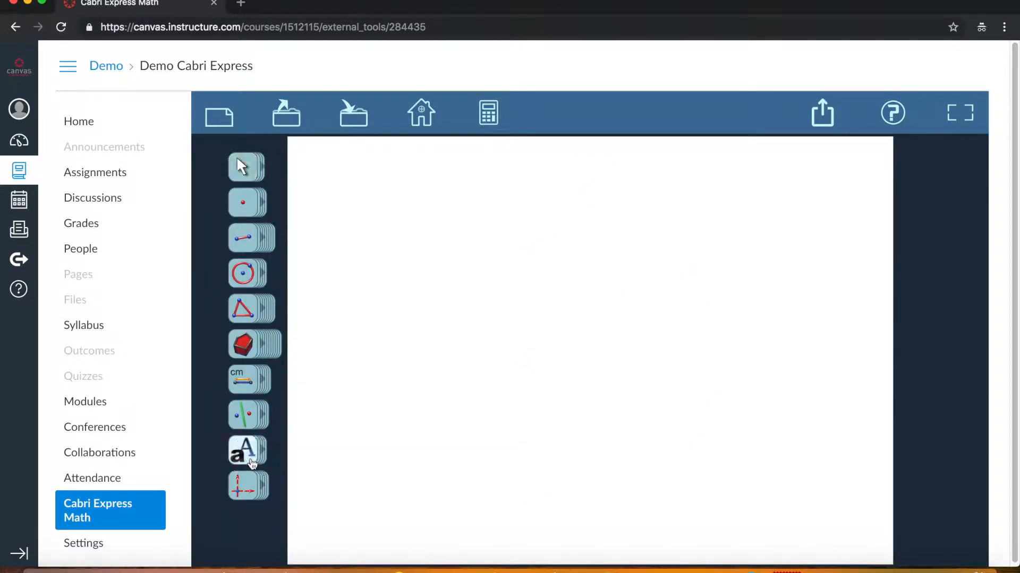
pyautogui.click(458, 243)
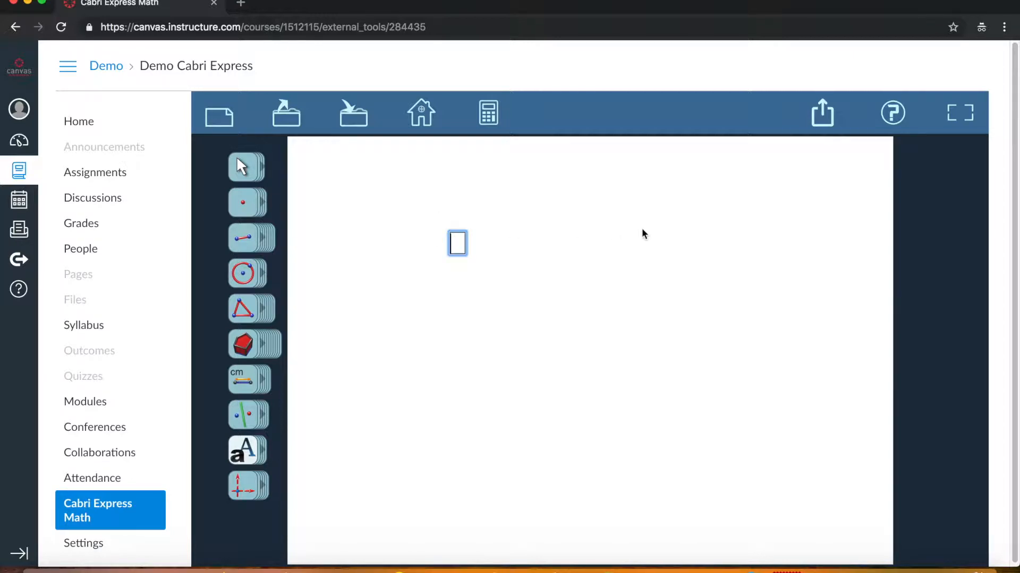
pyautogui.write('Construct')
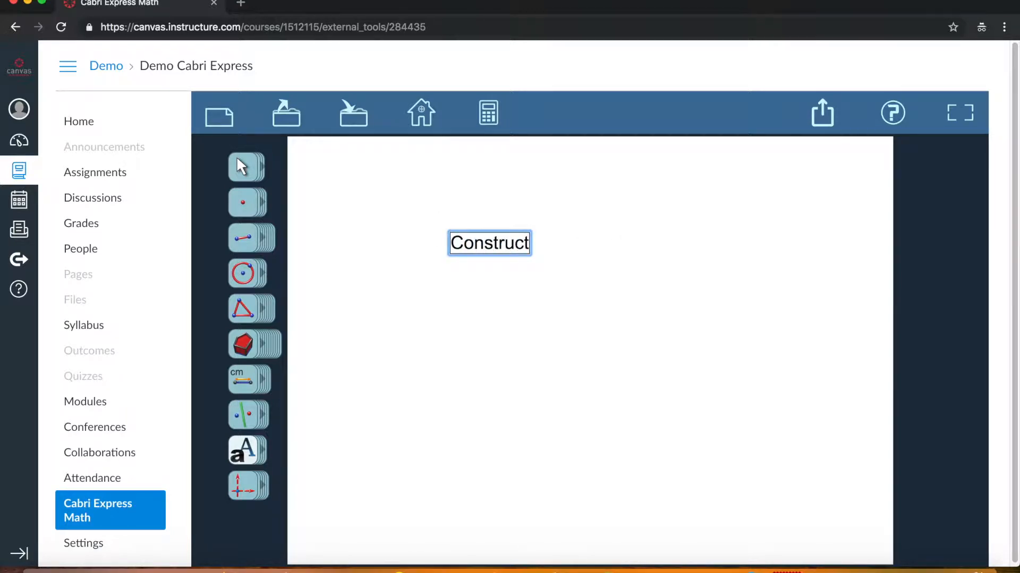
pyautogui.write('an equilater')
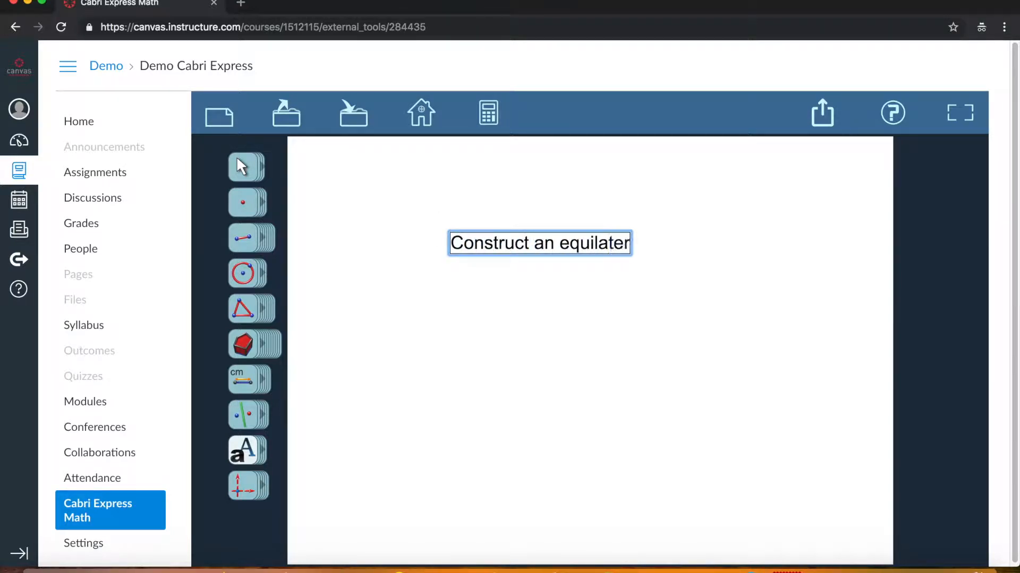
pyautogui.write('al Triangle')
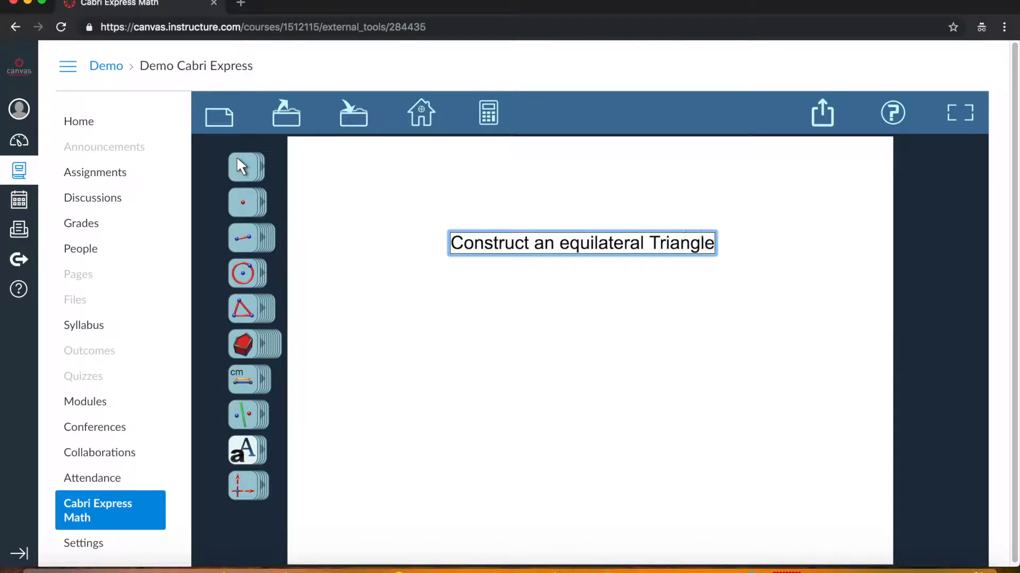
pyautogui.press('Backspace')
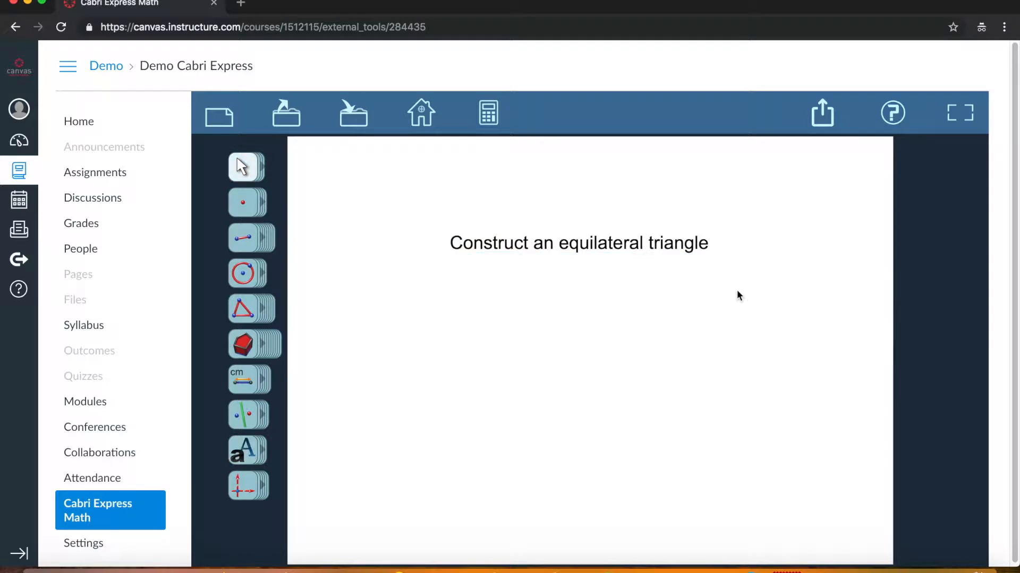
pyautogui.moveTo(822, 113)
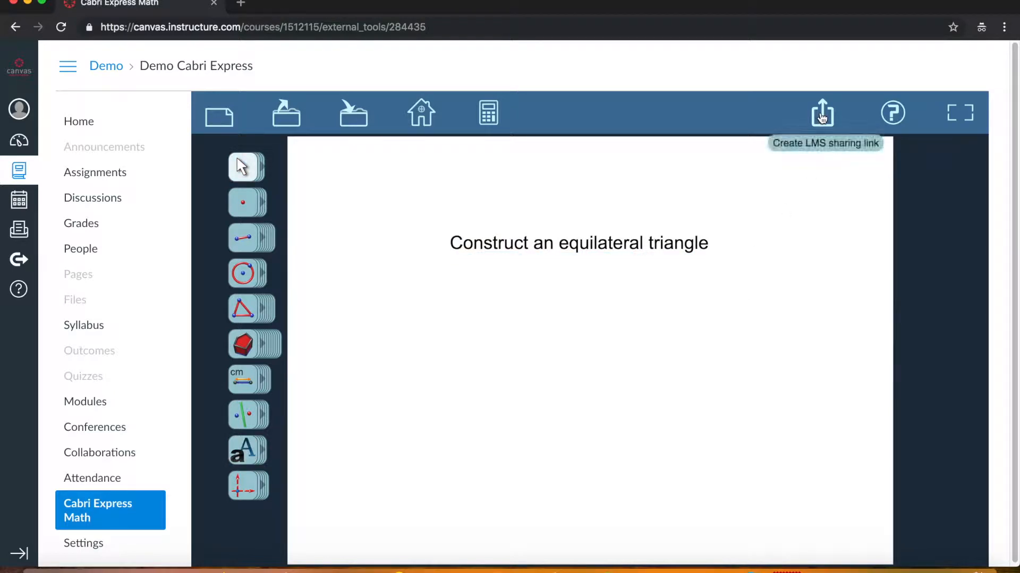
# Generate the LMS sharing link for the Cabri Express figure
pyautogui.click(822, 113)
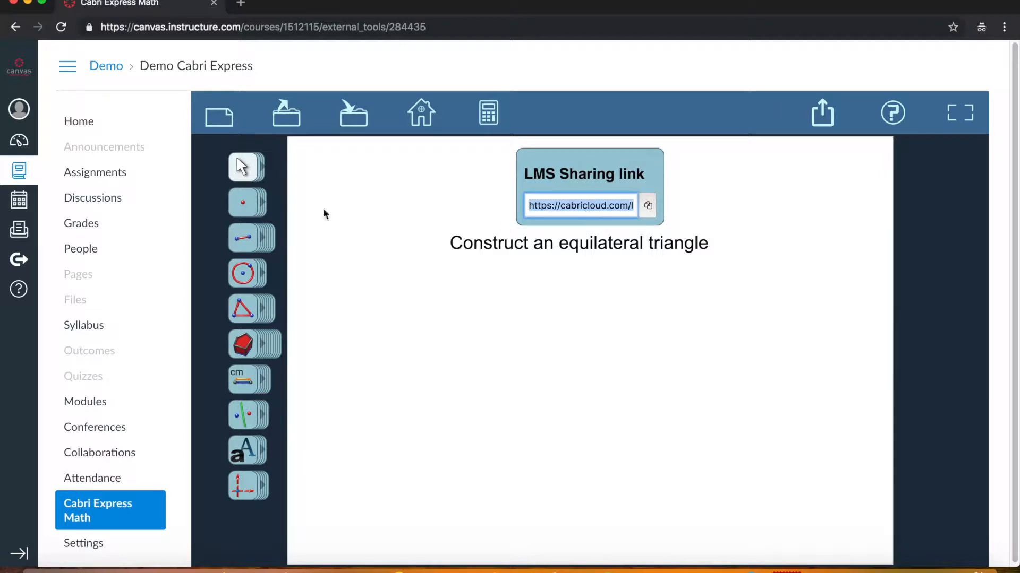
pyautogui.moveTo(133, 126)
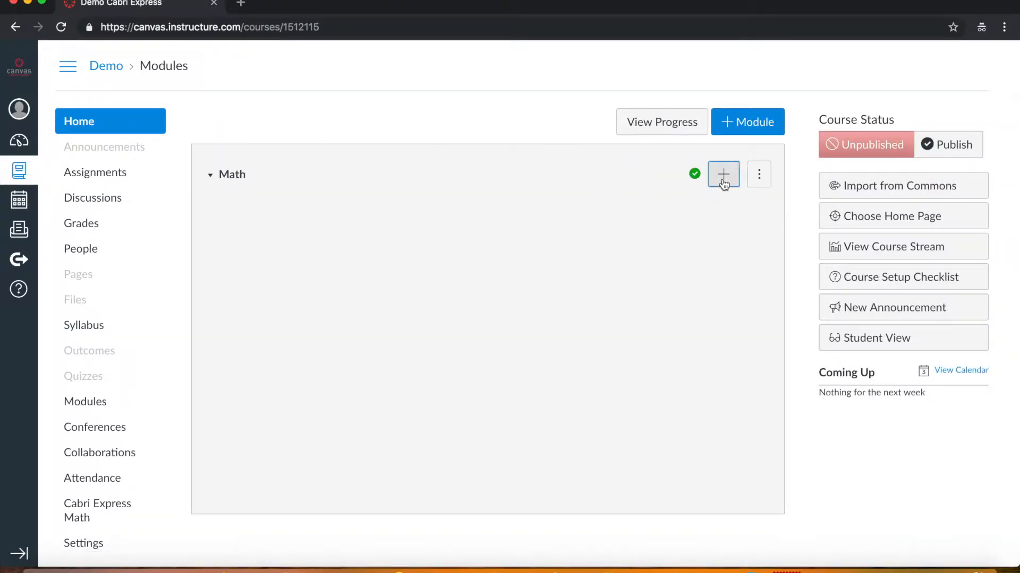
# Add a new assignment named 'Equilateral Triangle' to the Math module
pyautogui.click(722, 174)
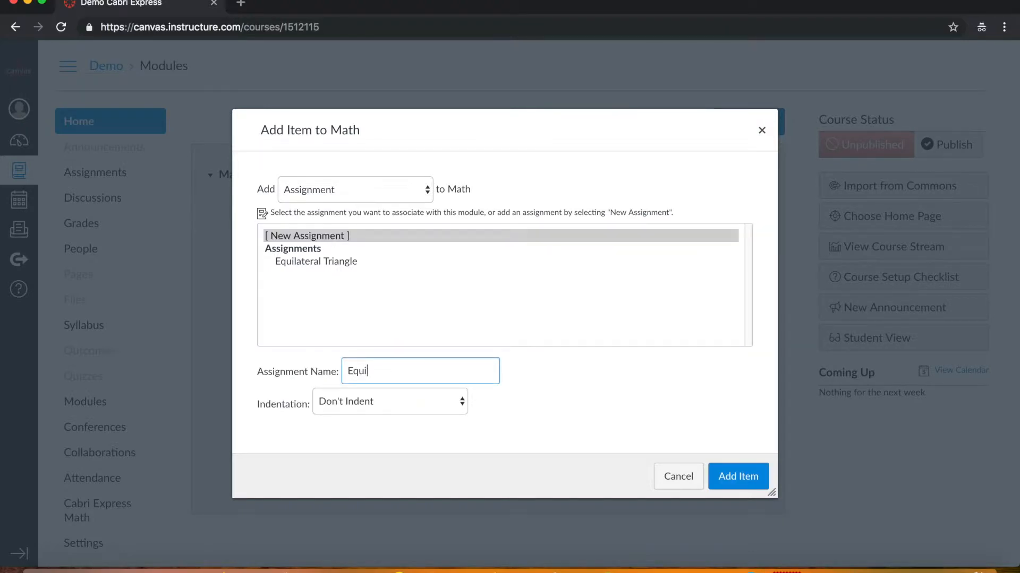
pyautogui.write('lateral Triangle')
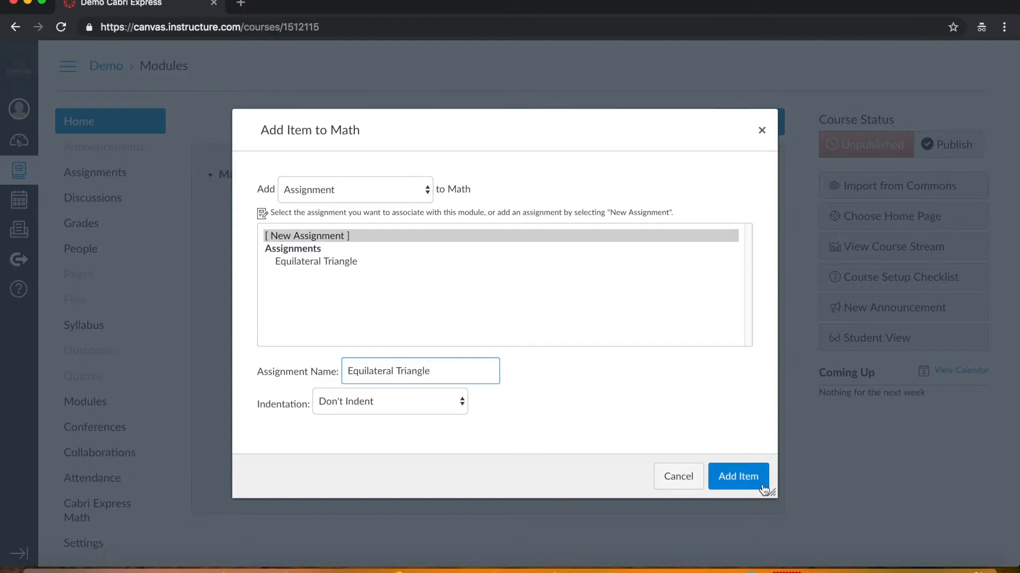
pyautogui.click(738, 476)
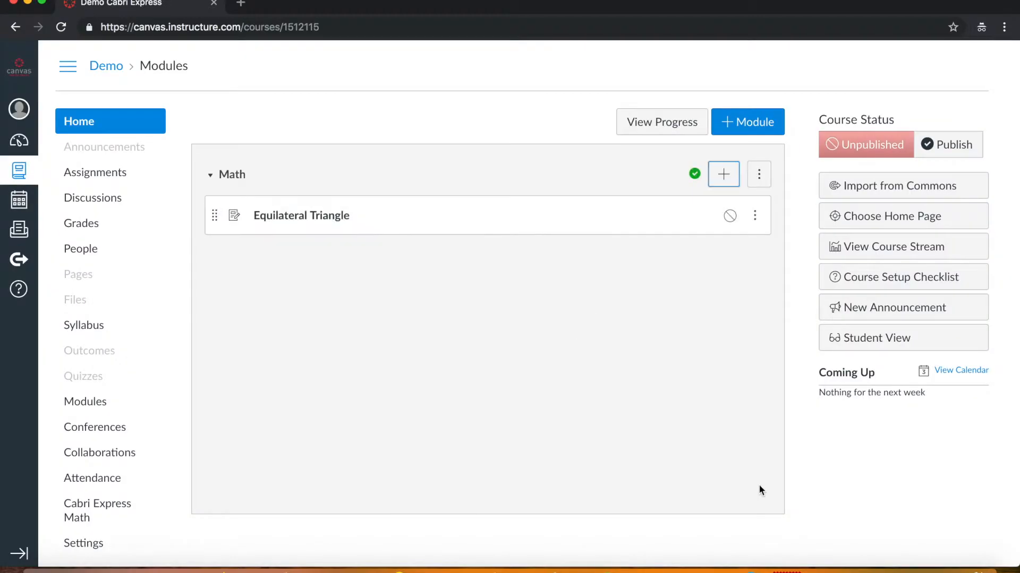
pyautogui.moveTo(701, 220)
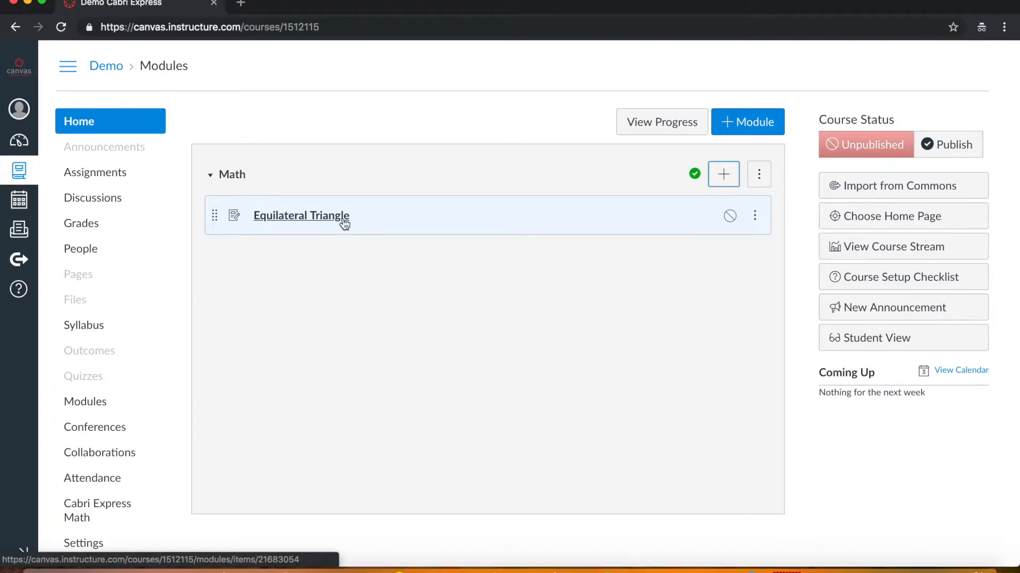
# Open the Equilateral Triangle assignment for editing and set its points to 10
pyautogui.click(301, 216)
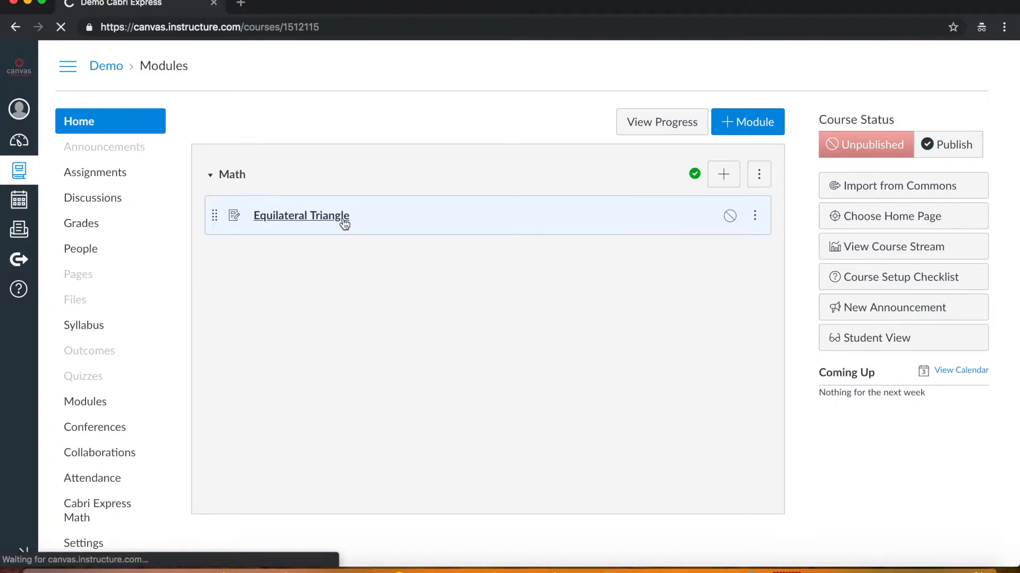
pyautogui.click(301, 215)
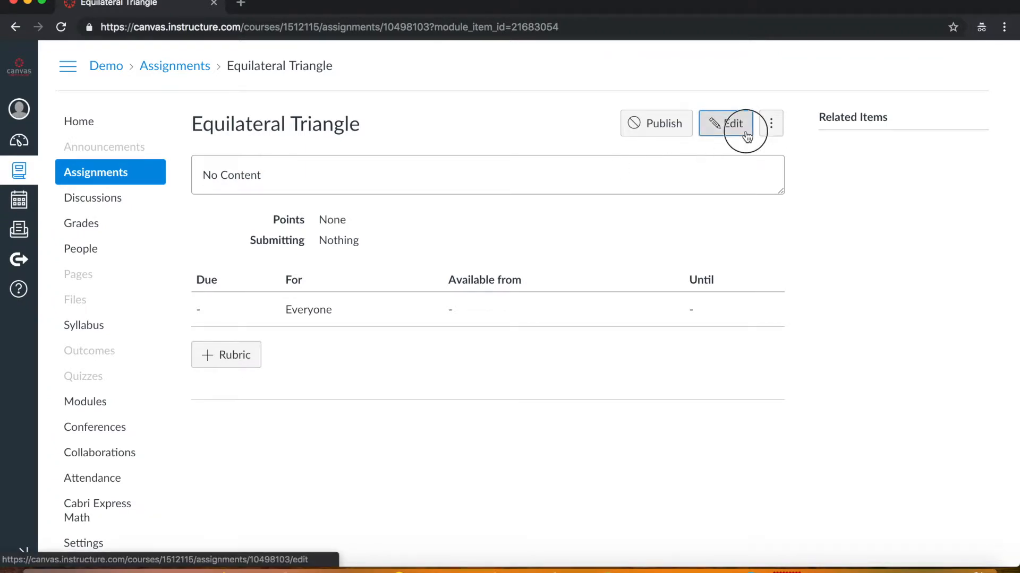
pyautogui.click(726, 122)
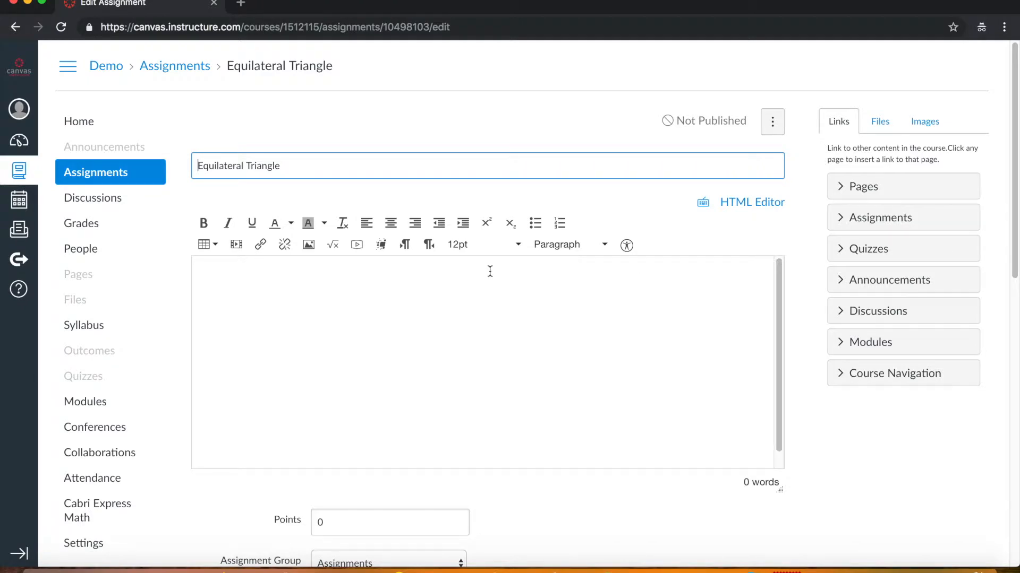
pyautogui.scroll(-3)
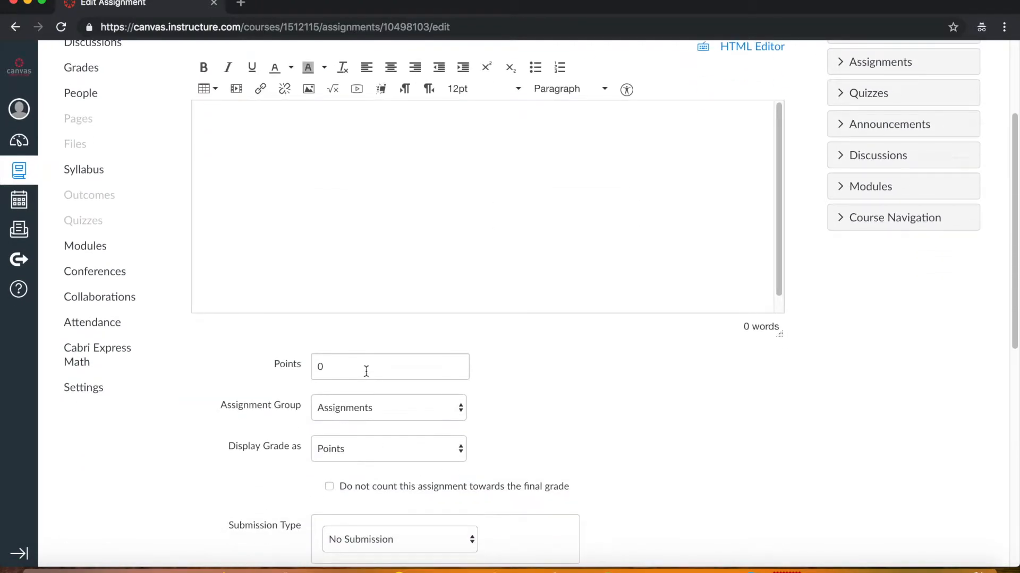
pyautogui.click(389, 366)
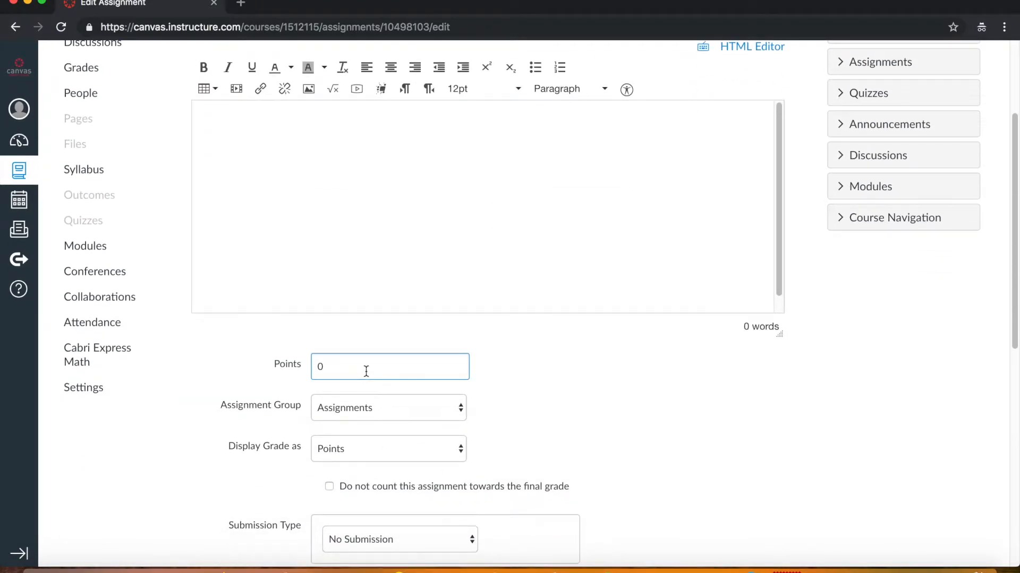
pyautogui.write('1')
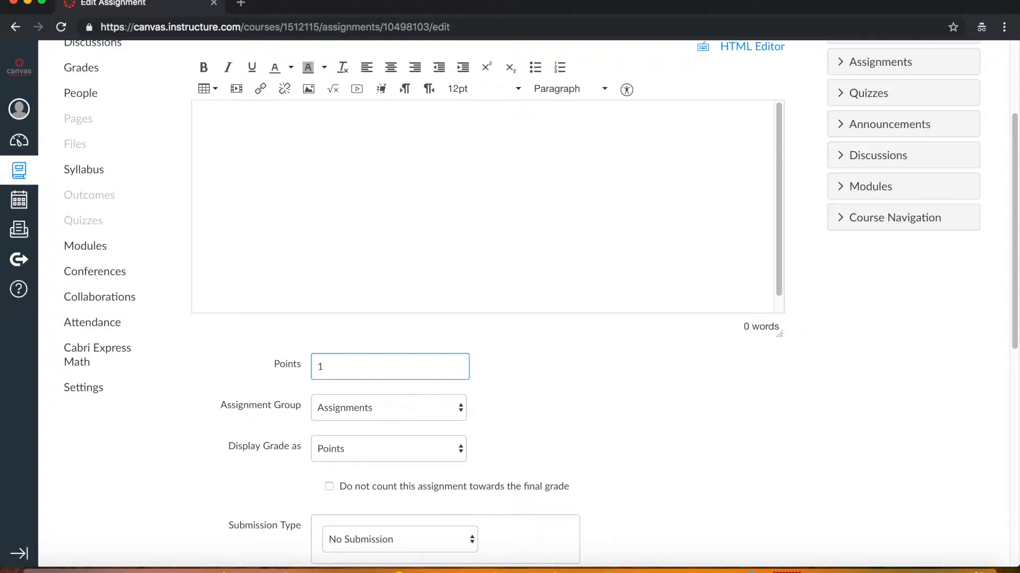
pyautogui.write('0')
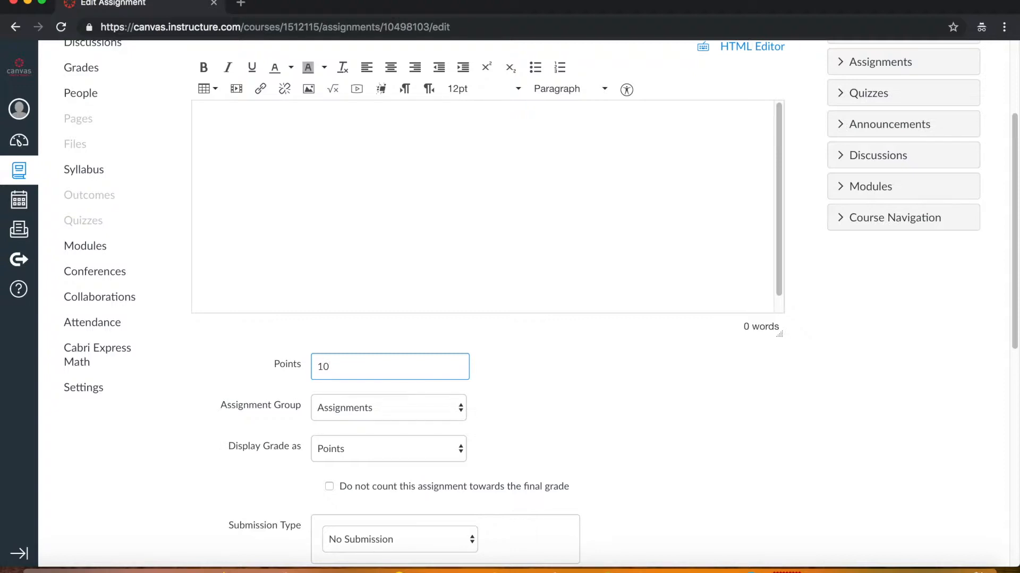
# Set the submission type to External Tool using the Cabri link, then save and publish
pyautogui.scroll(-3)
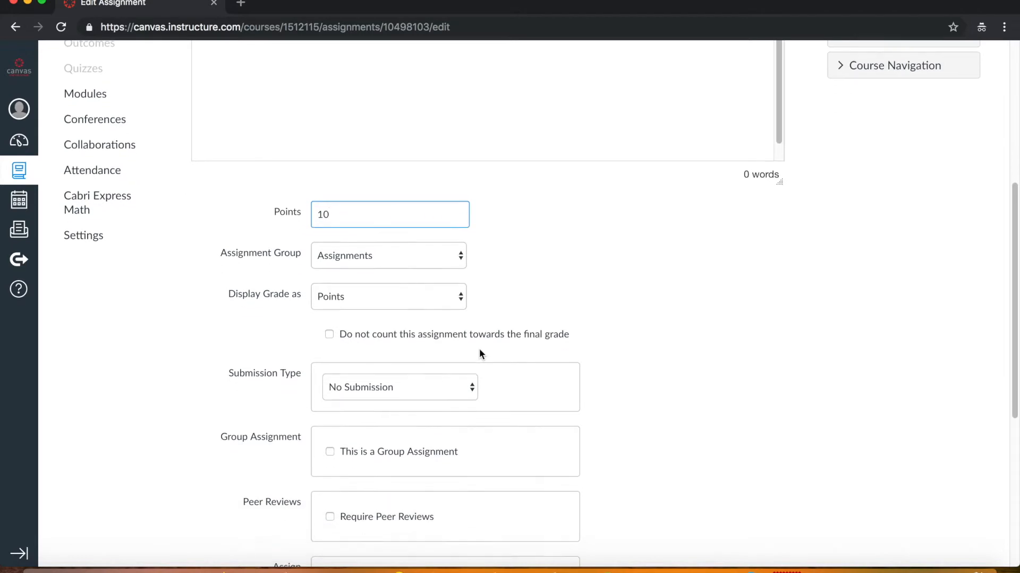
pyautogui.scroll(-3)
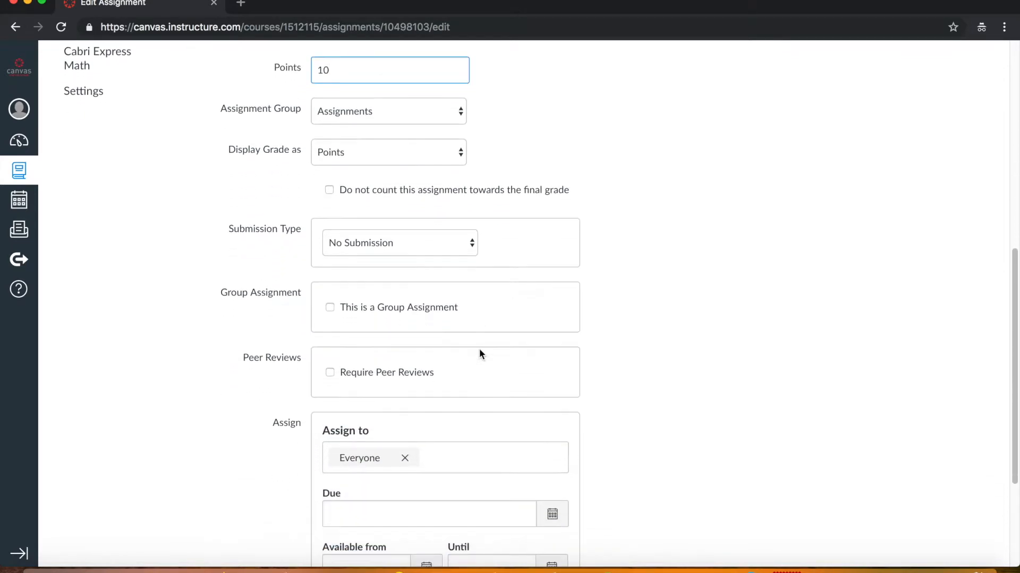
pyautogui.scroll(-3)
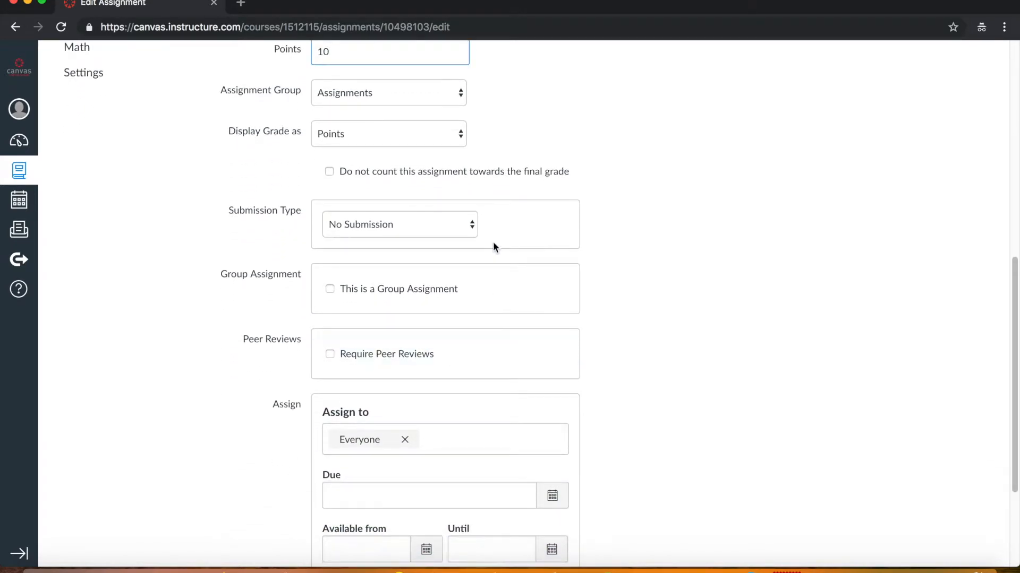
pyautogui.click(399, 224)
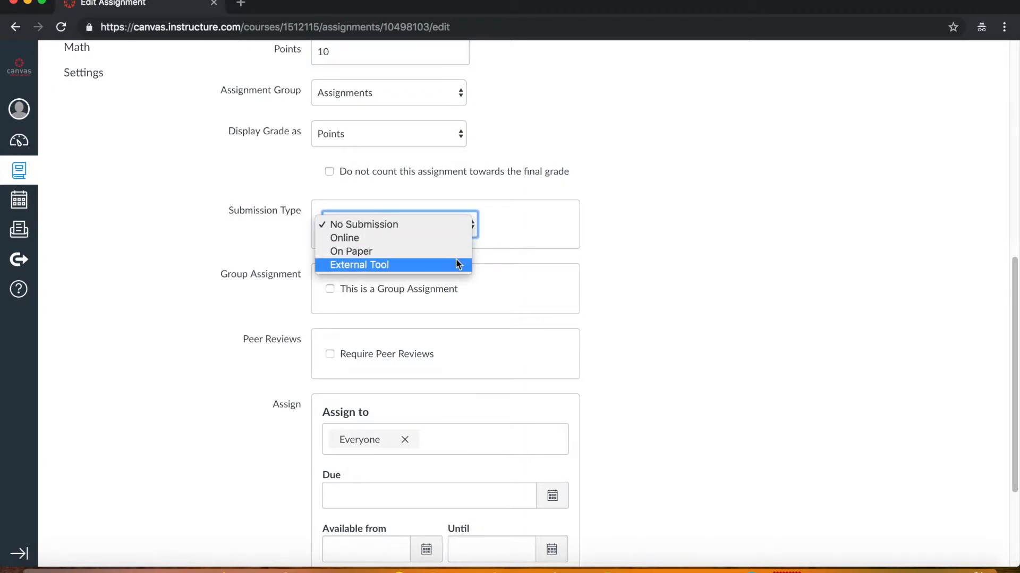
pyautogui.click(359, 265)
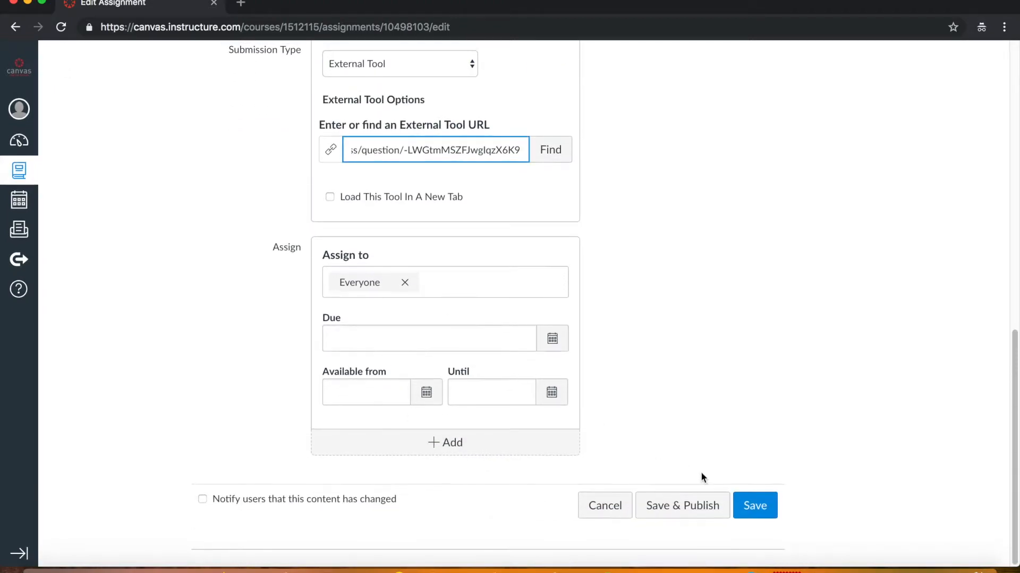
pyautogui.moveTo(712, 519)
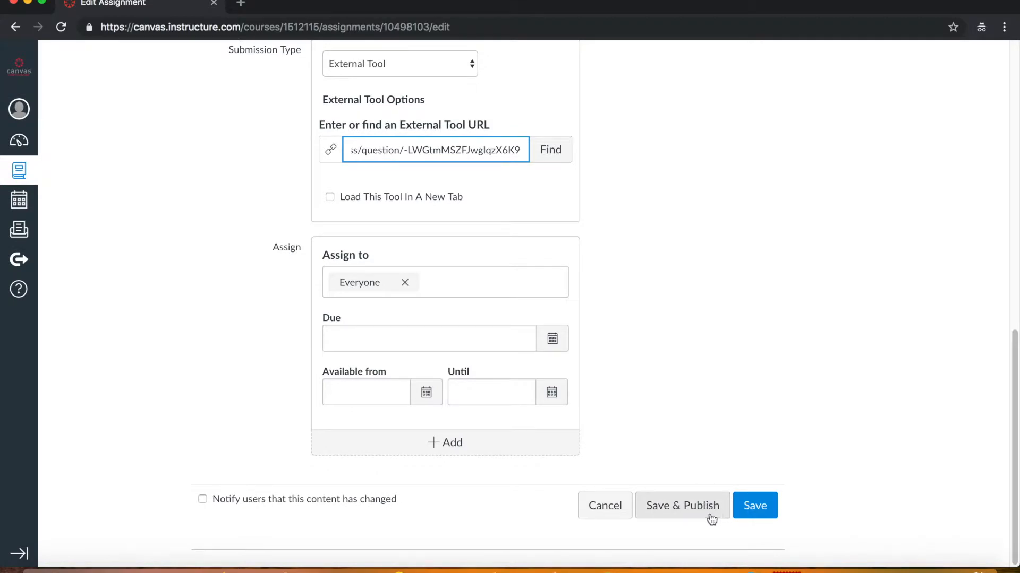
pyautogui.click(682, 506)
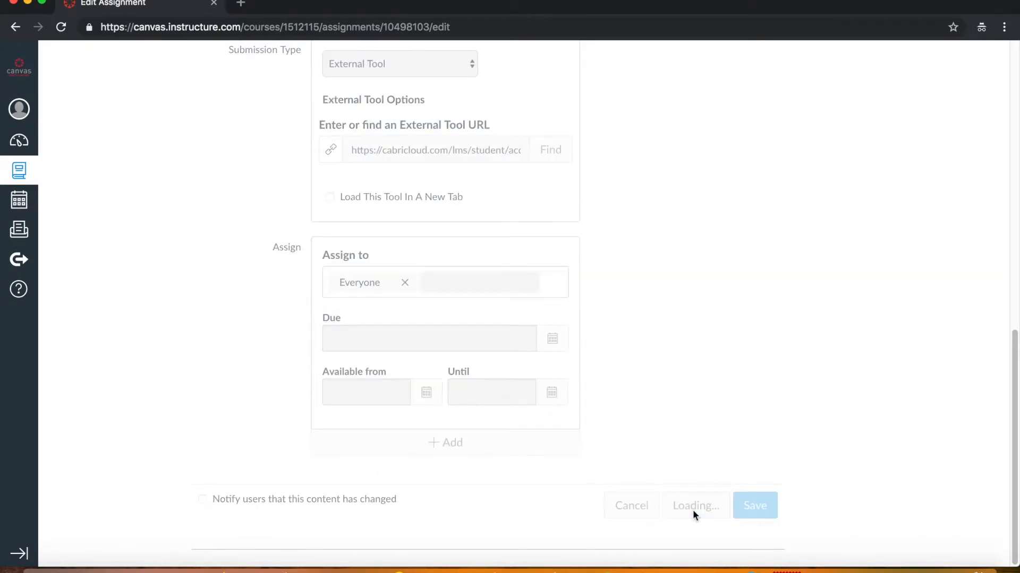
pyautogui.click(754, 506)
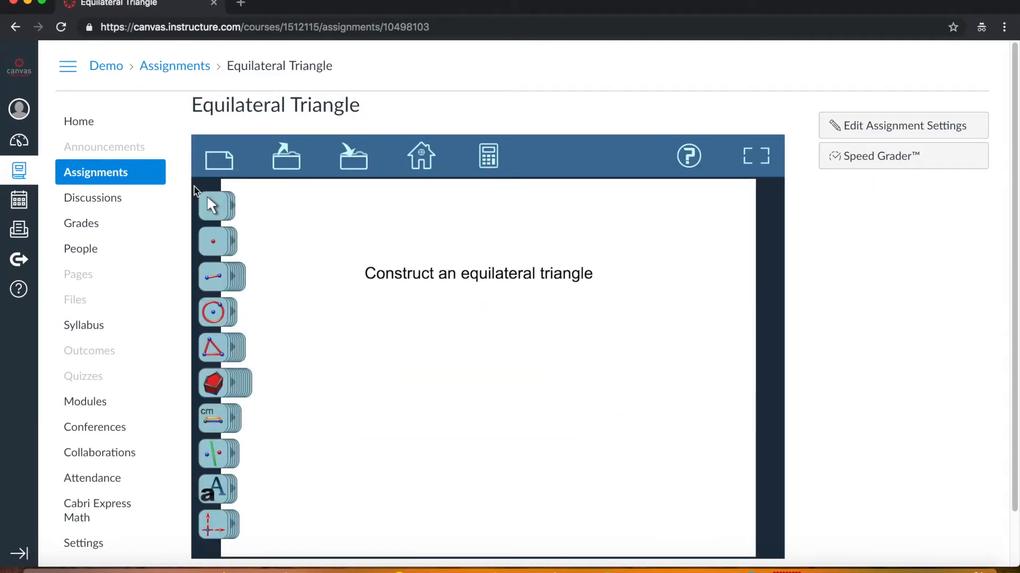
# Return to the course Modules page showing the published 10-point assignment
pyautogui.click(78, 122)
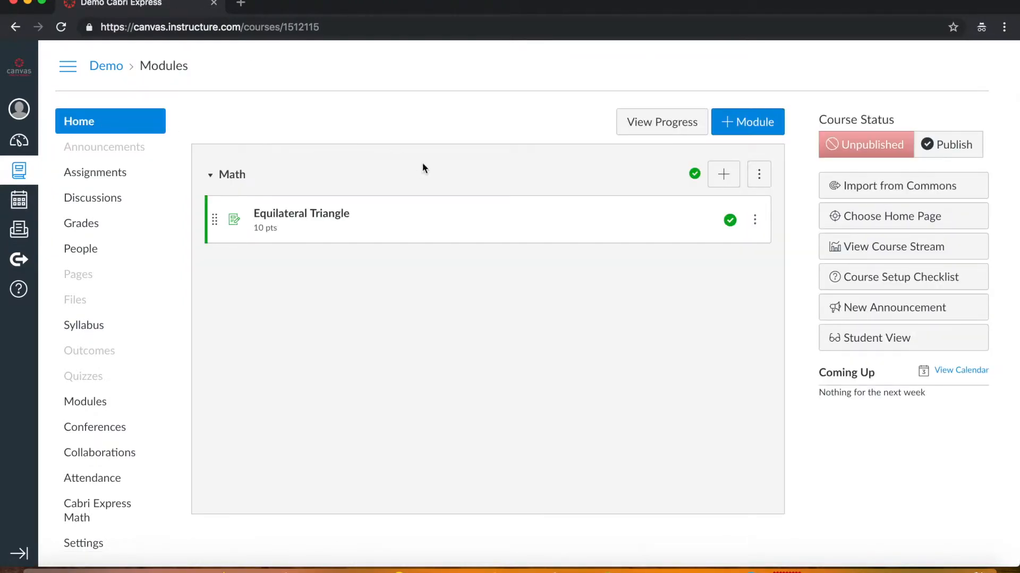
pyautogui.moveTo(816, 322)
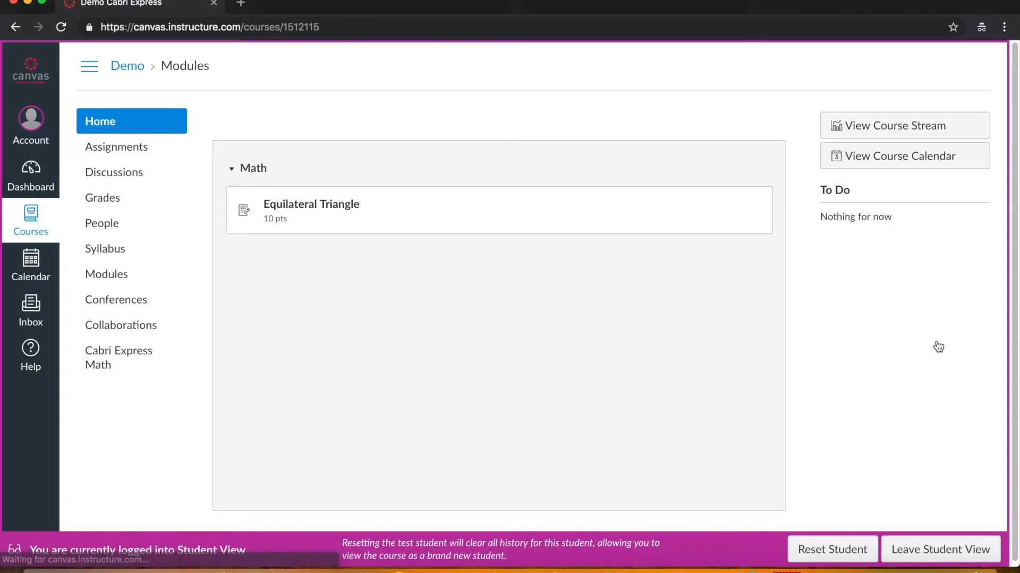
pyautogui.moveTo(544, 380)
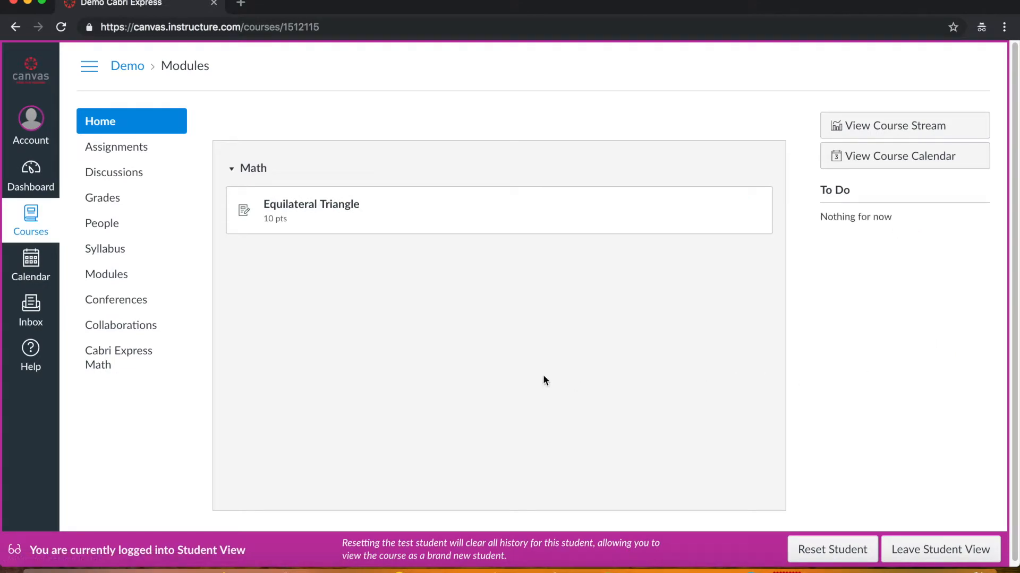
pyautogui.moveTo(306, 312)
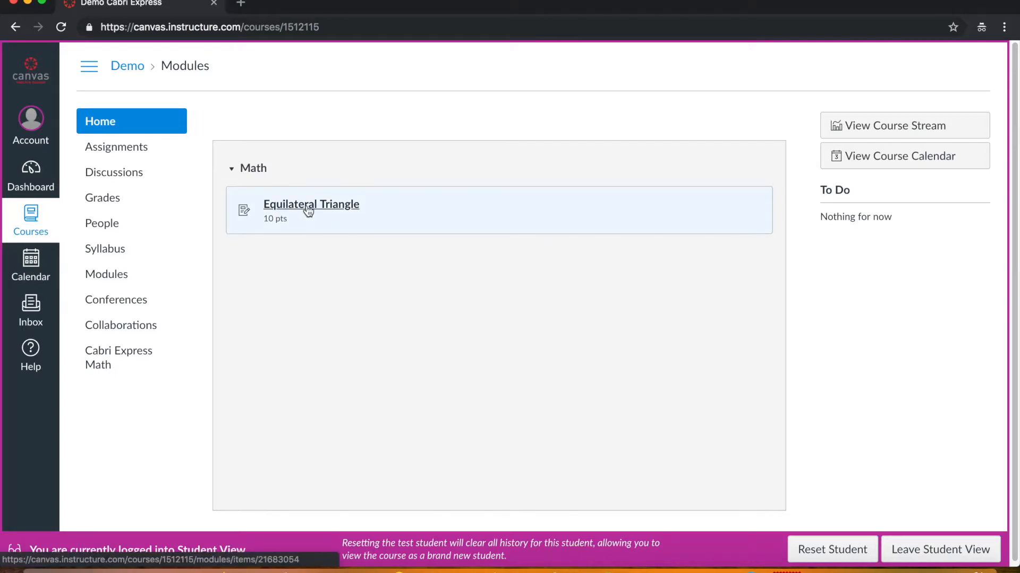
pyautogui.moveTo(310, 204)
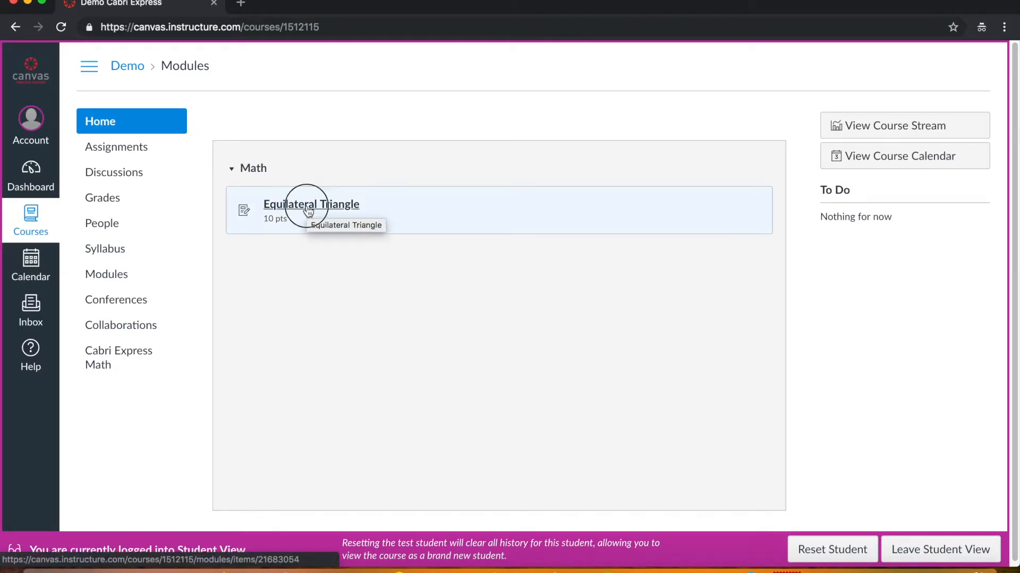
# In Student View, open the Equilateral Triangle assignment from the Math module
pyautogui.click(311, 204)
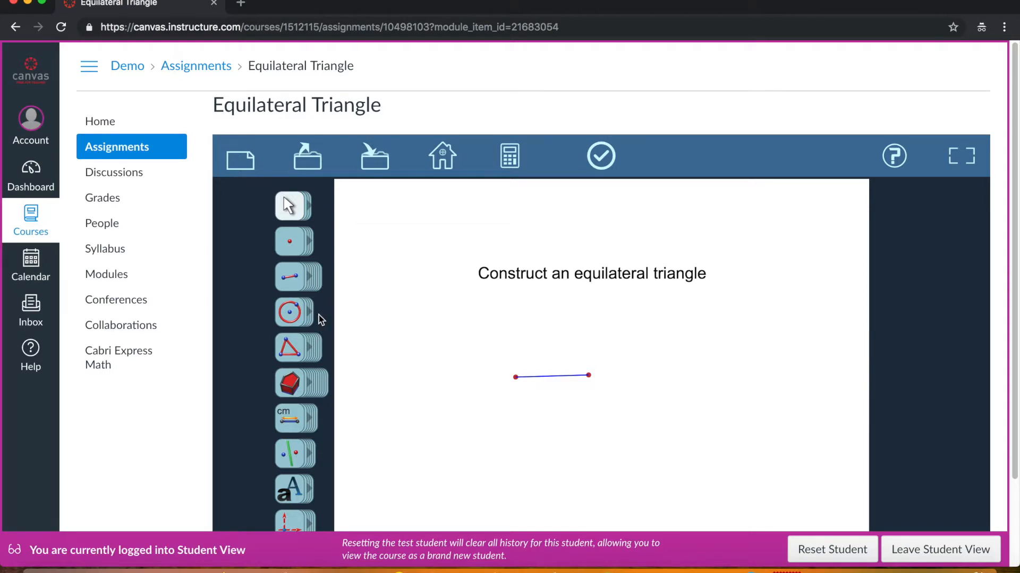
# Pick the Compass tool and draw an arc around a segment endpoint
pyautogui.click(293, 313)
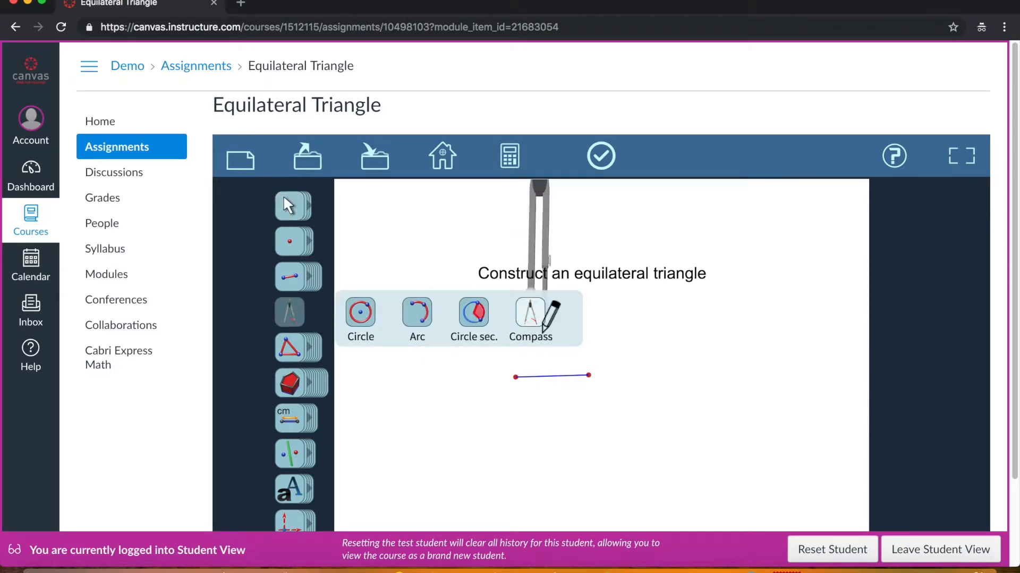
pyautogui.click(530, 311)
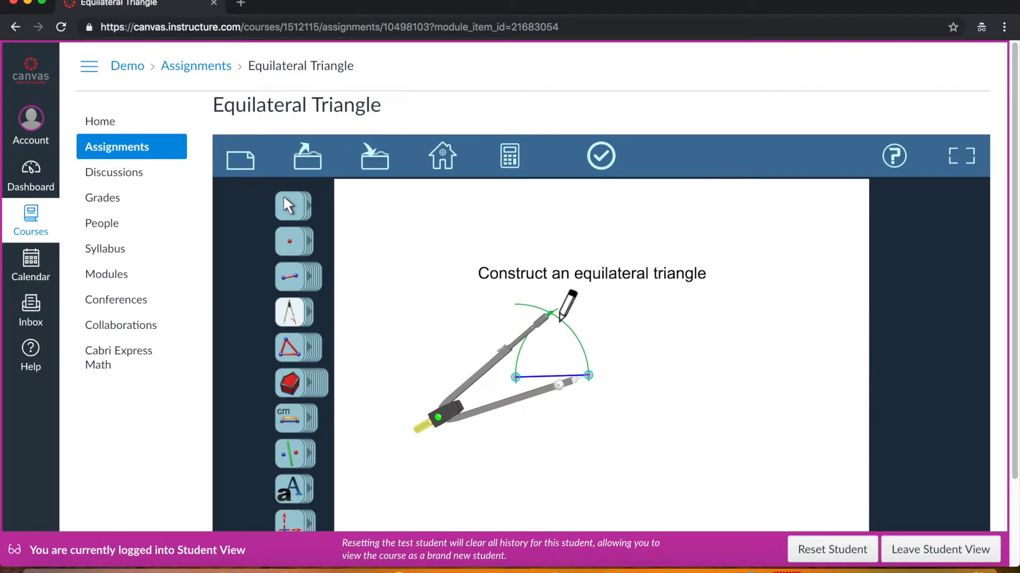
pyautogui.click(293, 206)
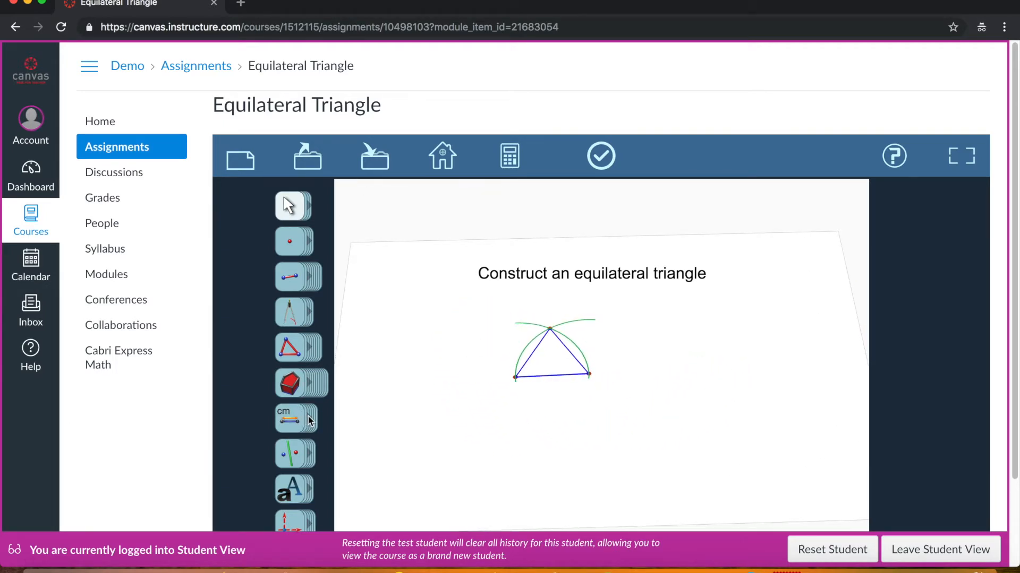
# Label the triangle's sides 2.9 cm with the length measurement tool and send the answer
pyautogui.click(294, 418)
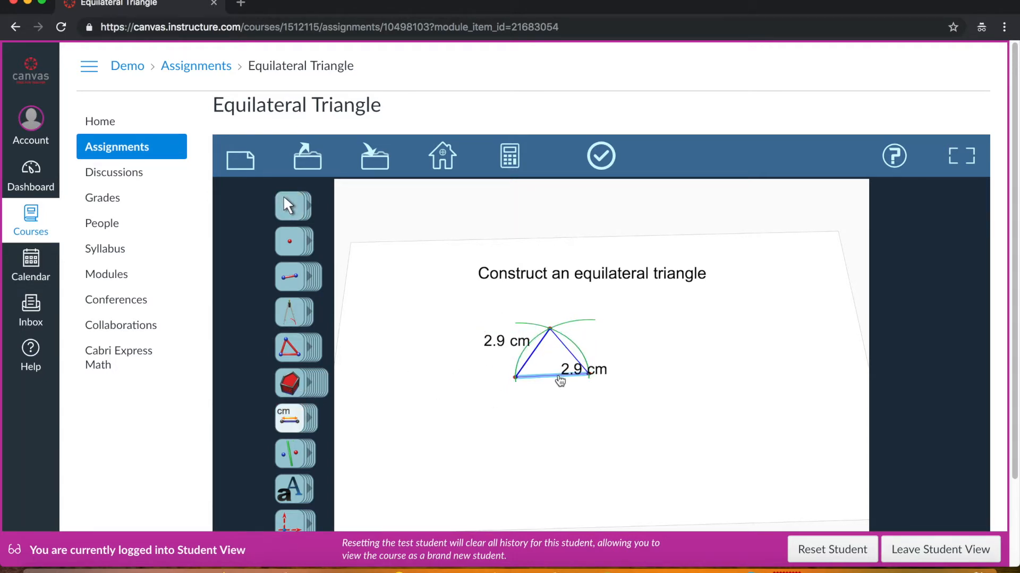
pyautogui.click(564, 369)
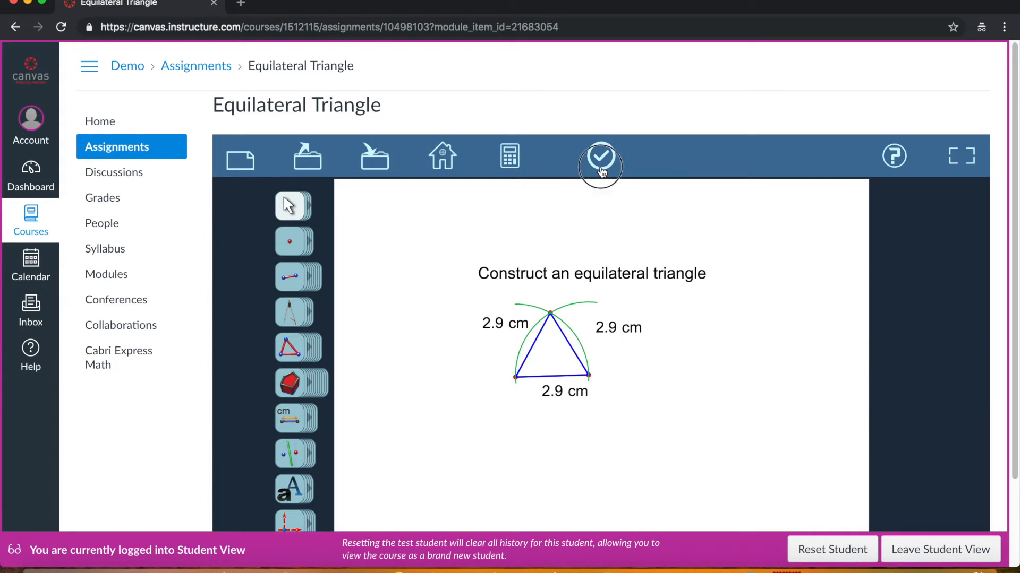
pyautogui.click(599, 156)
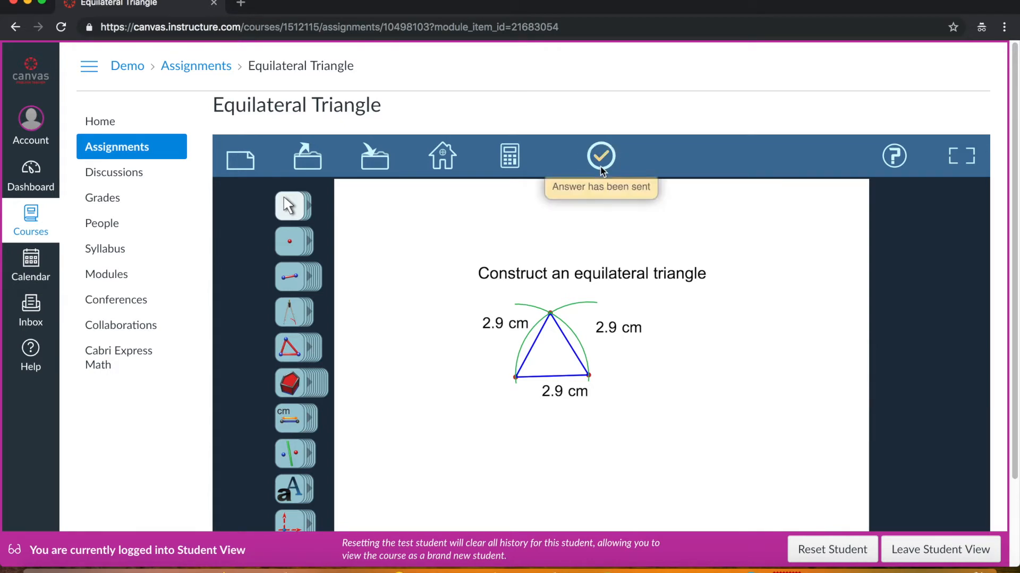
pyautogui.moveTo(811, 376)
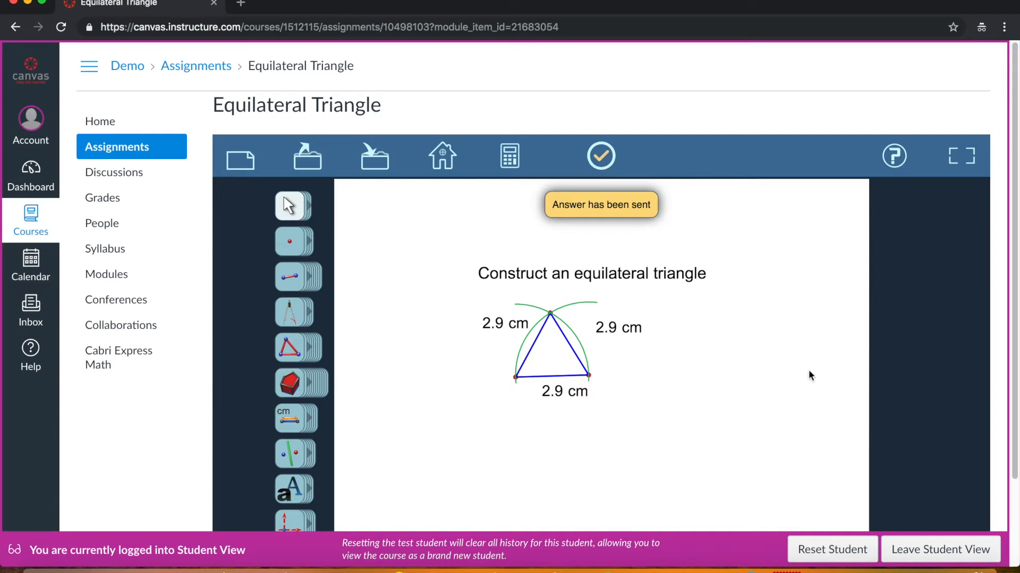
pyautogui.click(940, 549)
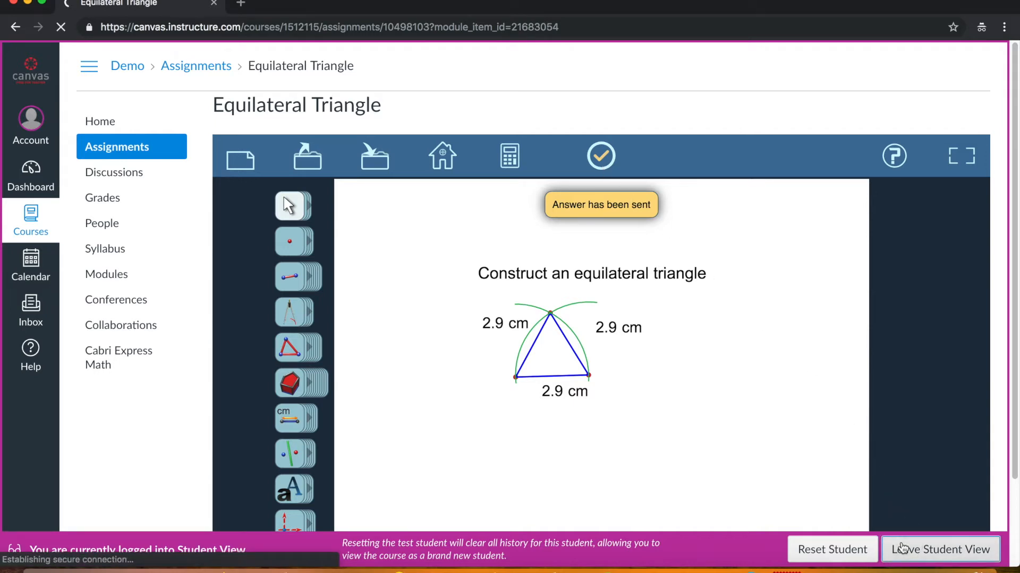
# Leave Student View and reopen Equilateral Triangle from the Math module on the course Home
pyautogui.click(940, 550)
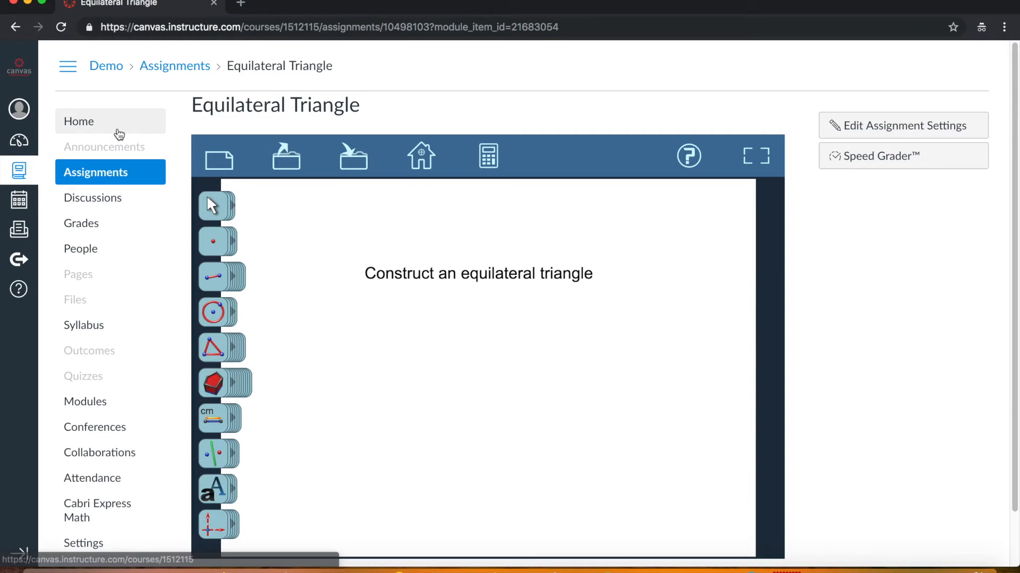
pyautogui.click(78, 121)
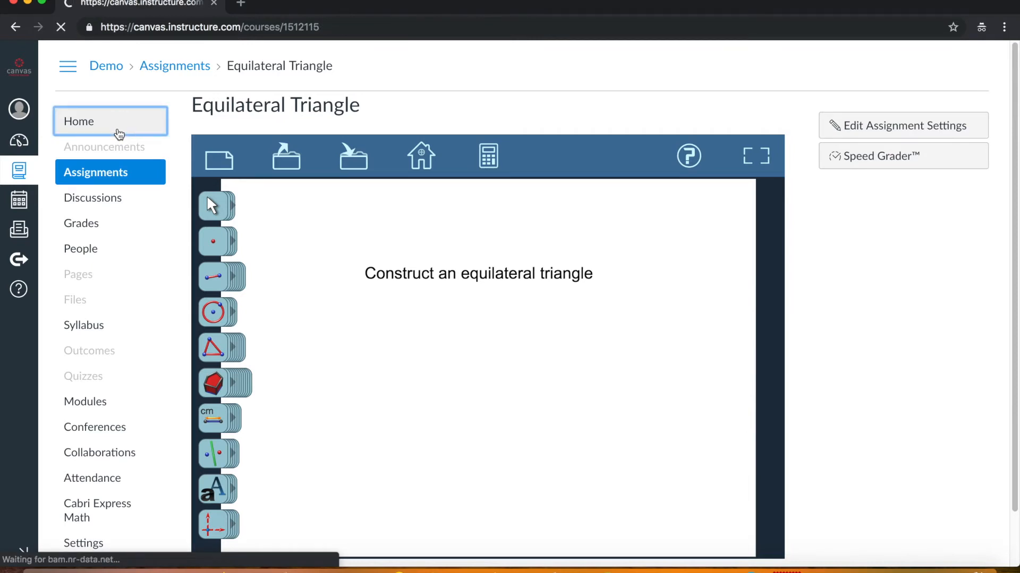
pyautogui.click(85, 402)
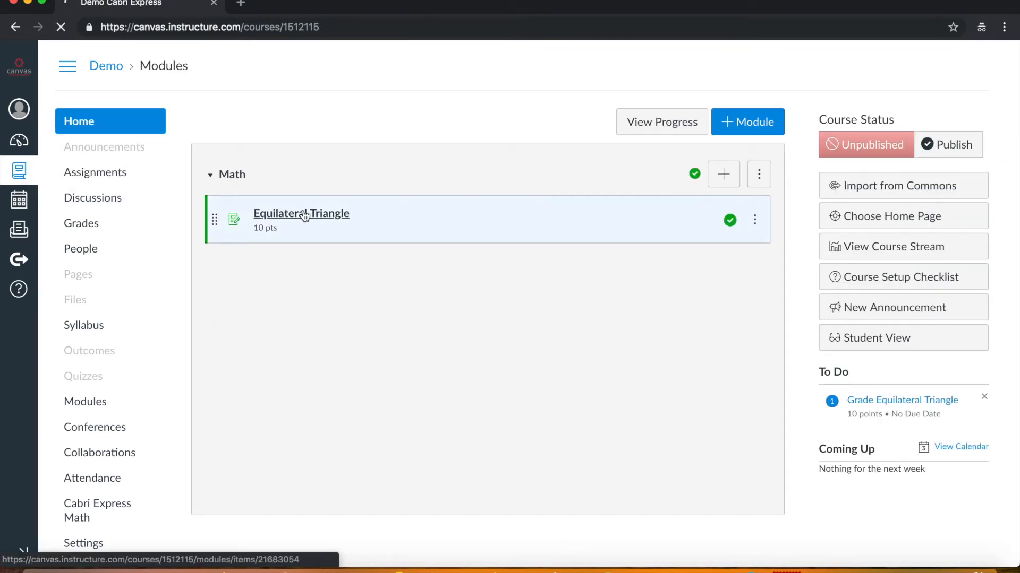
pyautogui.click(301, 213)
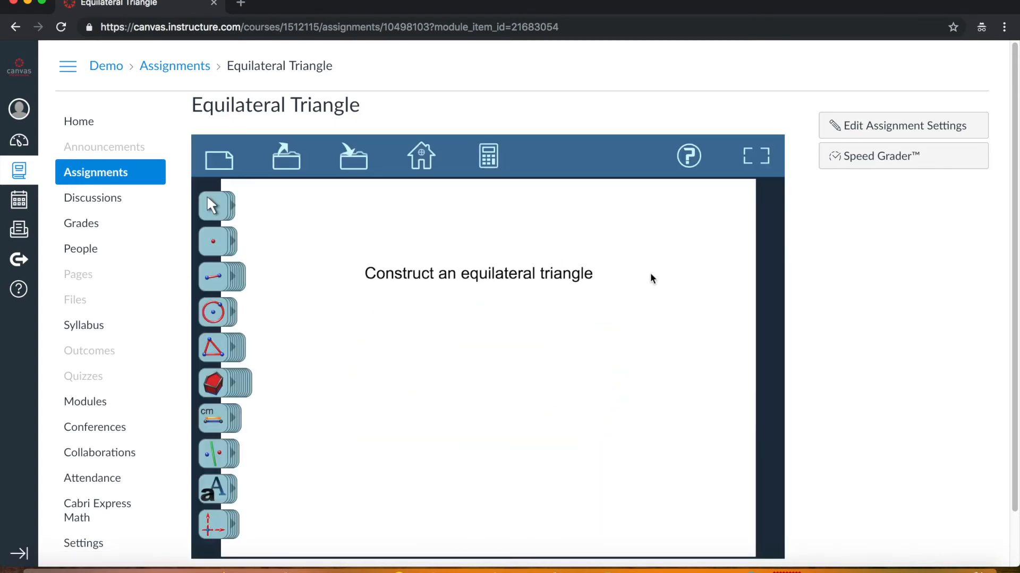
pyautogui.moveTo(903, 156)
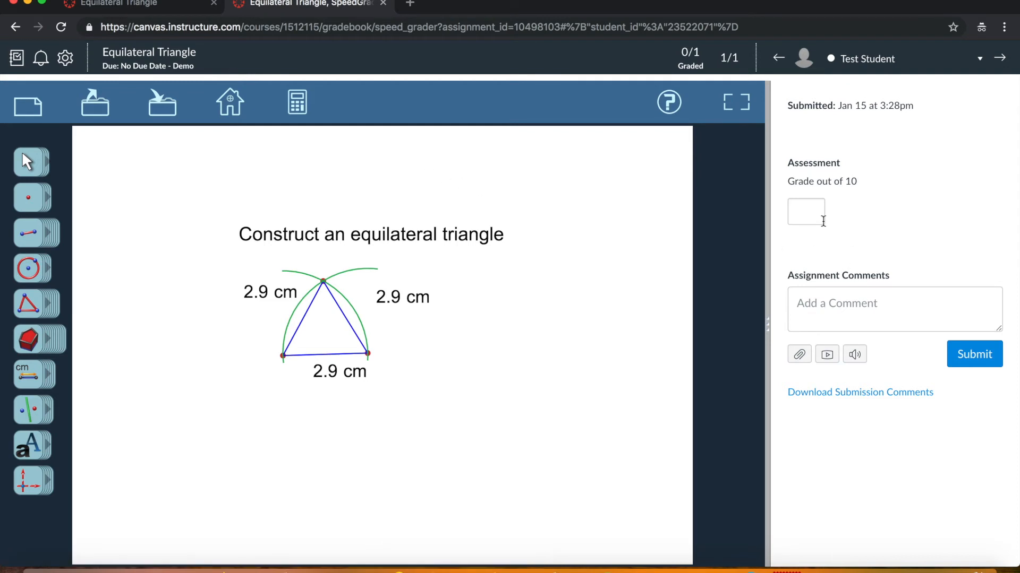
pyautogui.moveTo(640, 176)
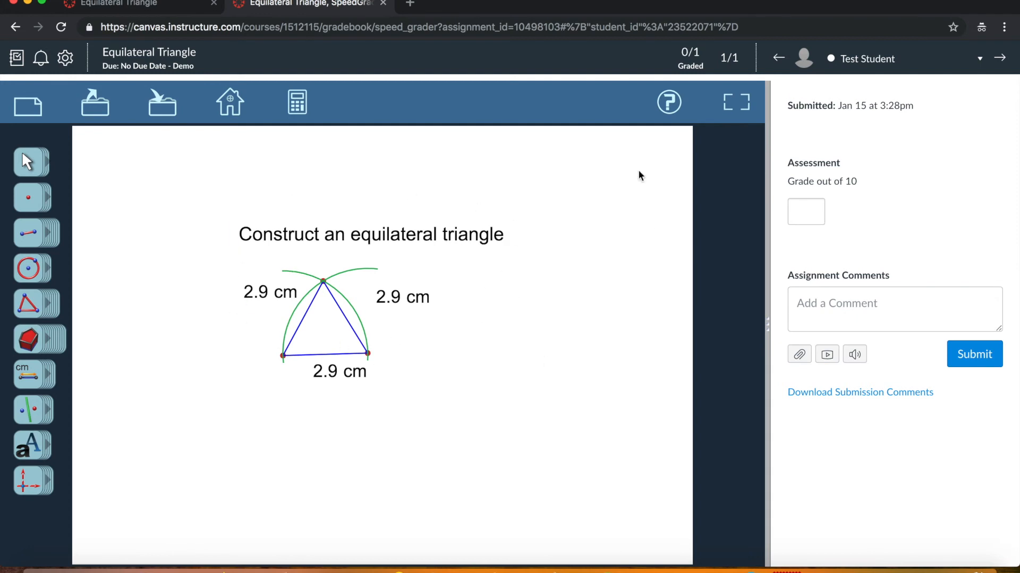
pyautogui.moveTo(853, 148)
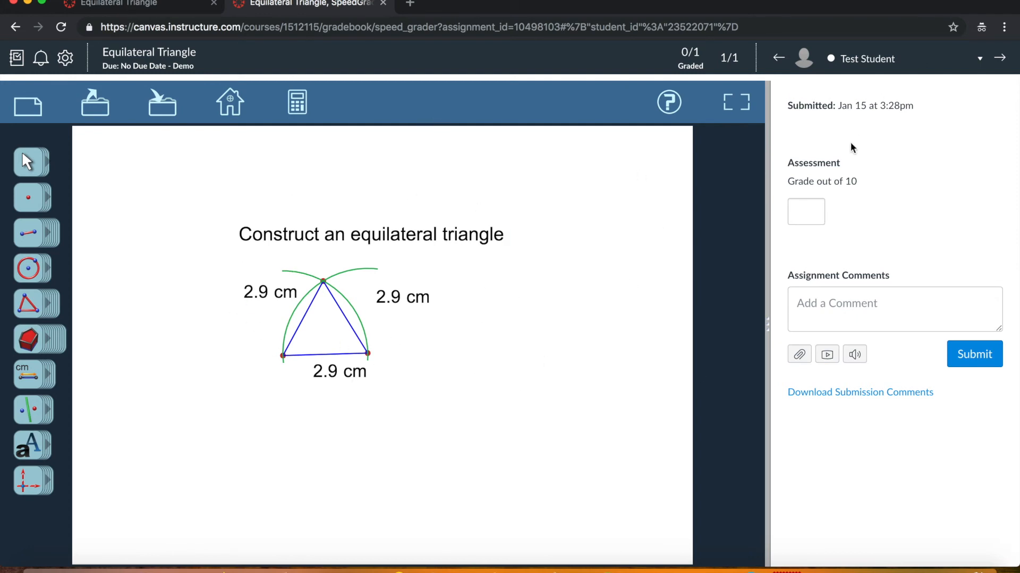
# In SpeedGrader, enter grade 10 and submit the comment 'Good job'
pyautogui.click(805, 211)
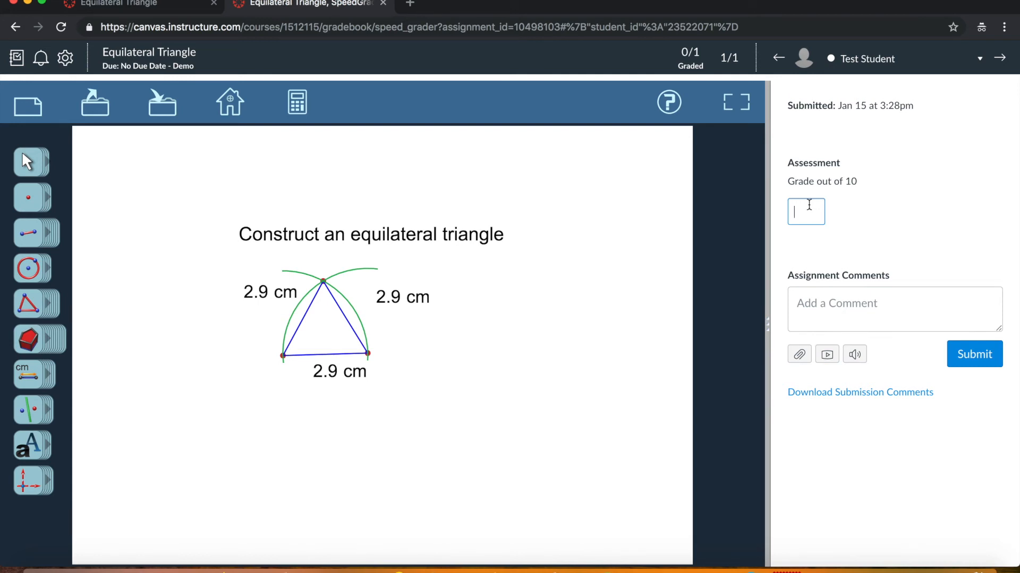
pyautogui.write('10')
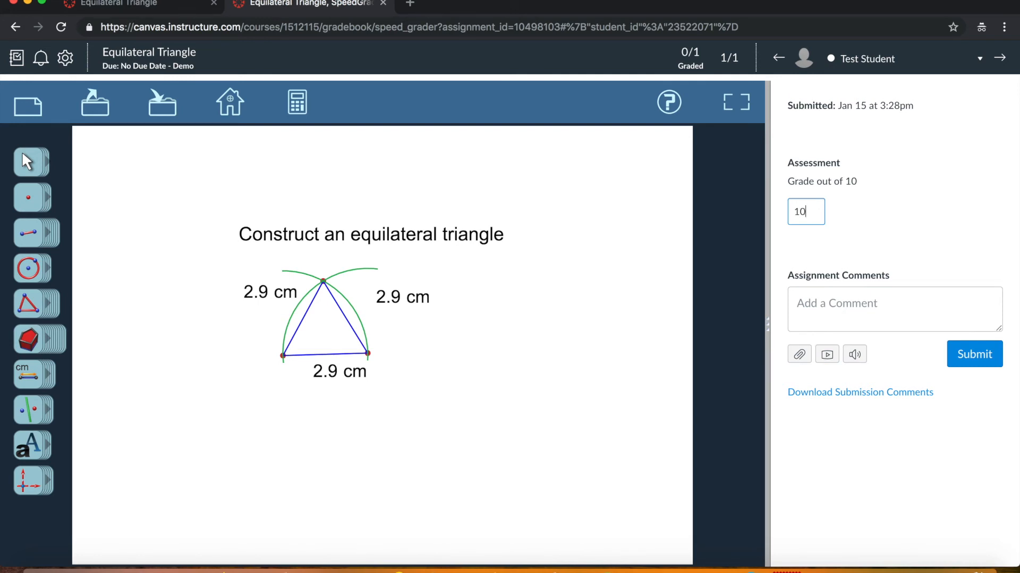
pyautogui.click(895, 309)
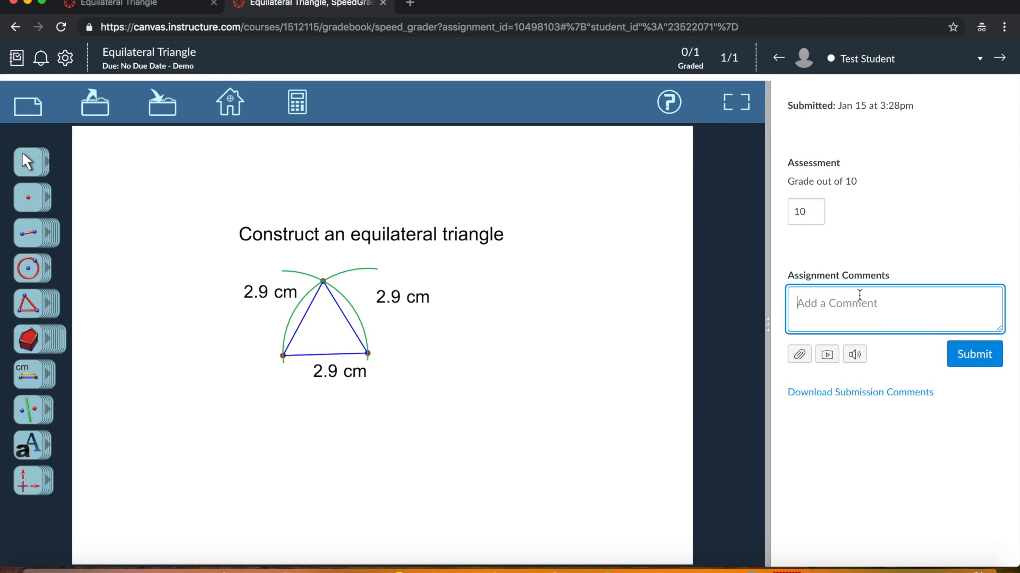
pyautogui.write('Good job')
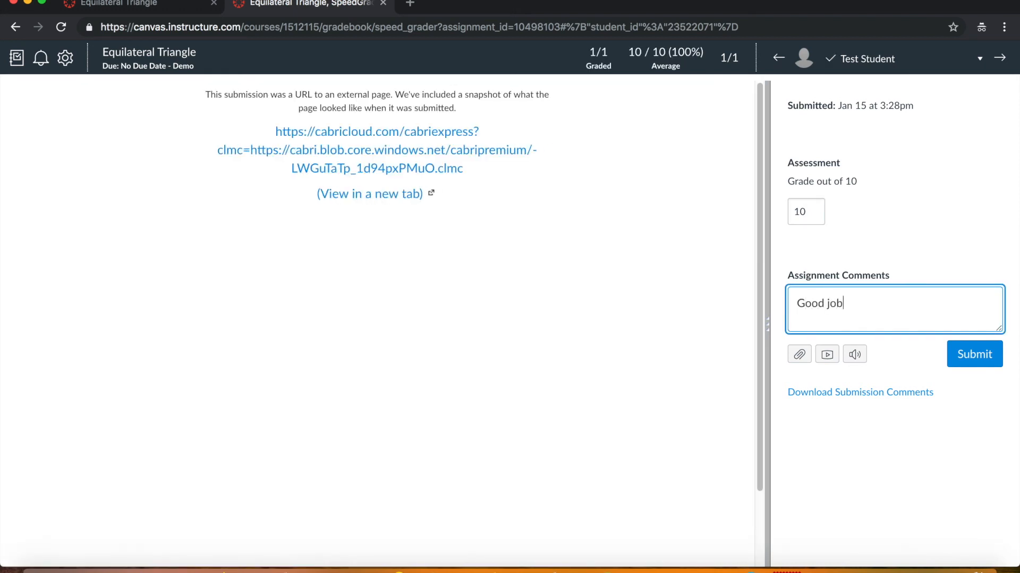
pyautogui.click(973, 353)
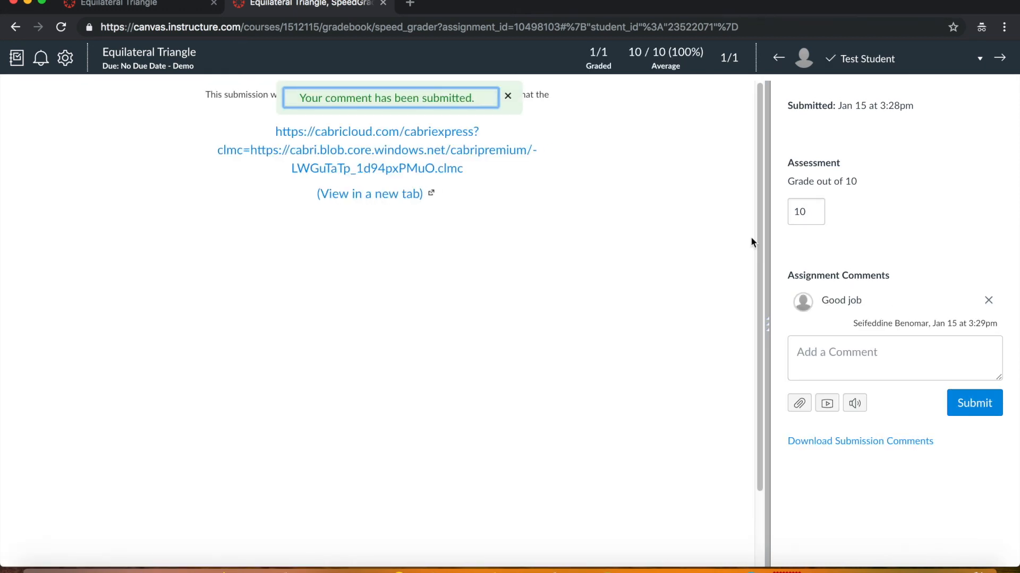
pyautogui.moveTo(794, 176)
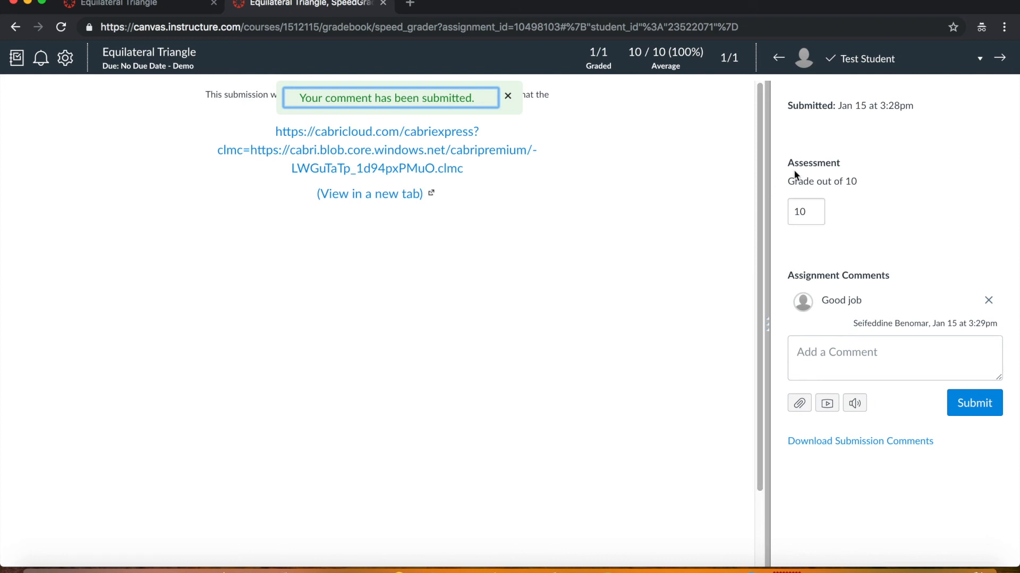
pyautogui.moveTo(504, 212)
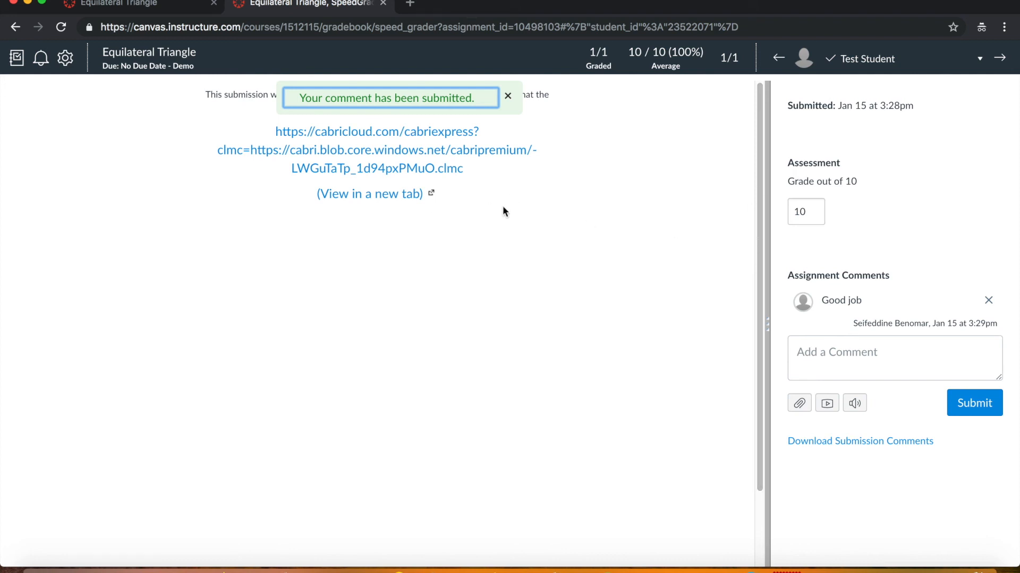
pyautogui.moveTo(465, 220)
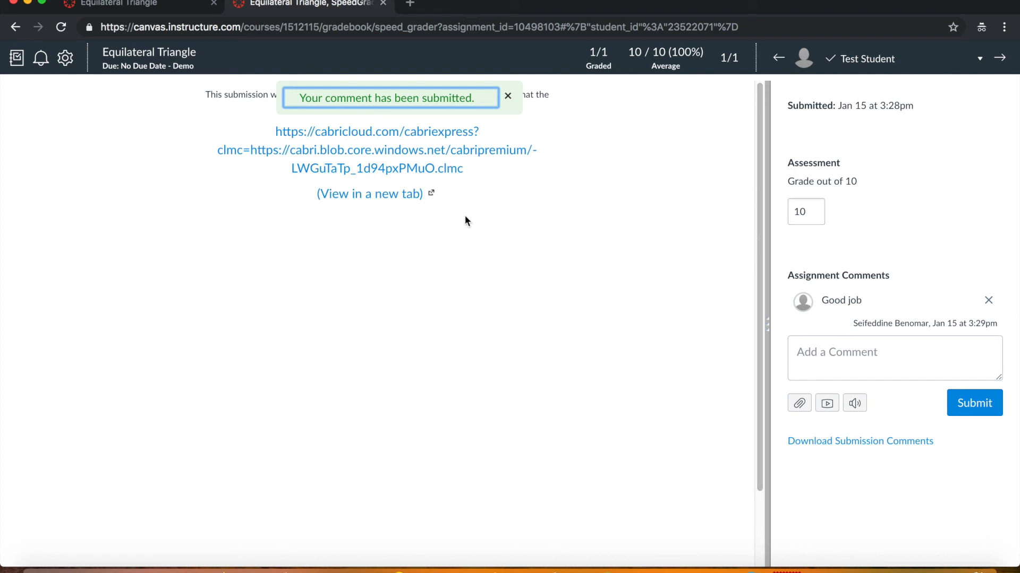